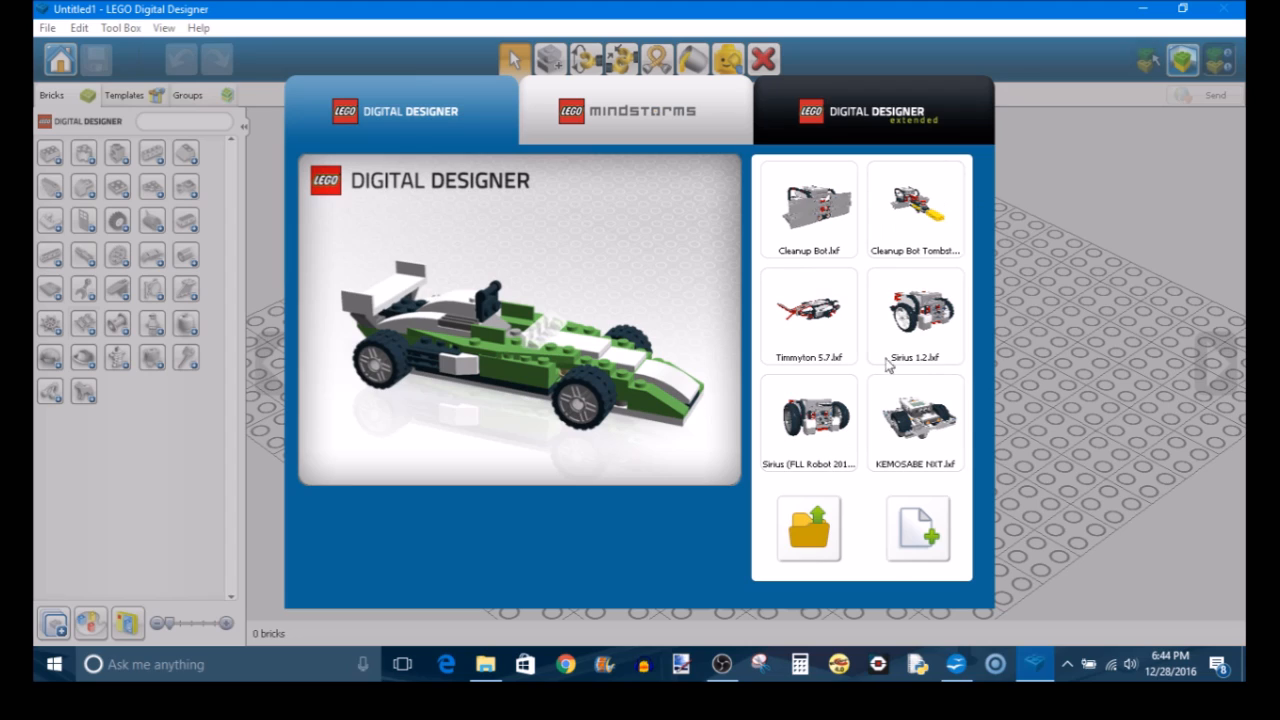
mouse_move(916, 460)
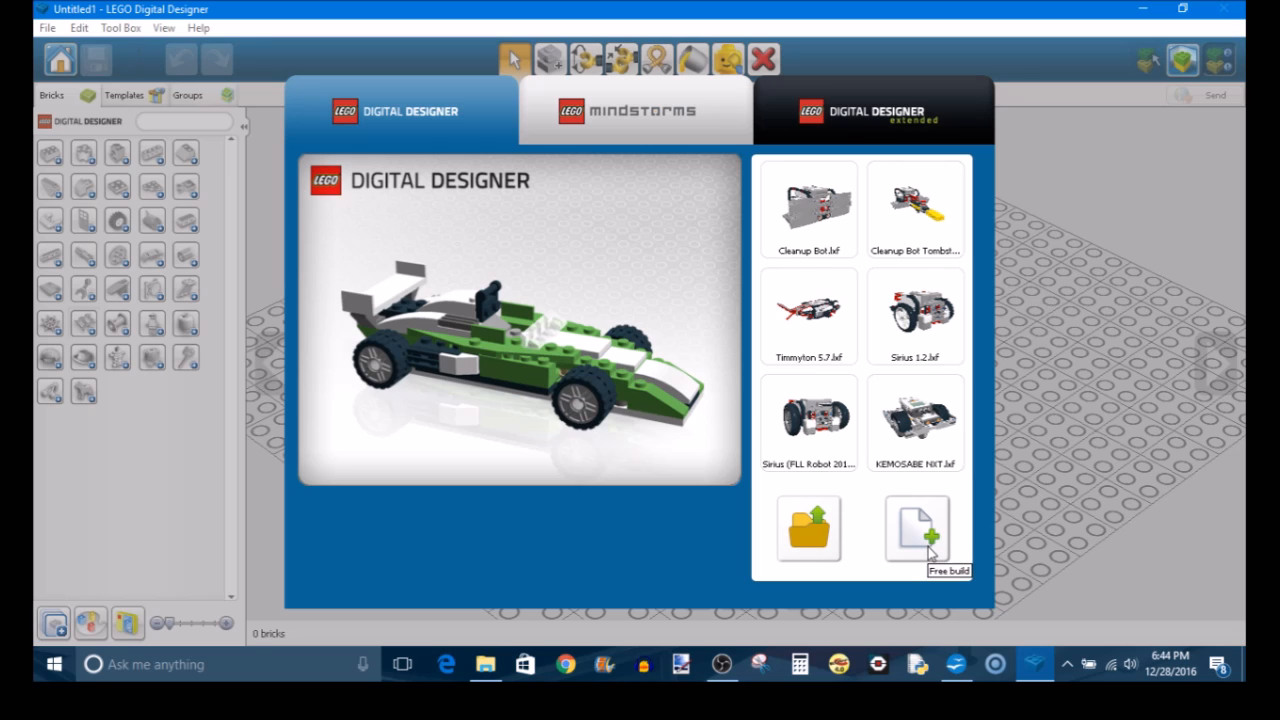
Start a new free-build model from the welcome screen's Free build option
click(916, 530)
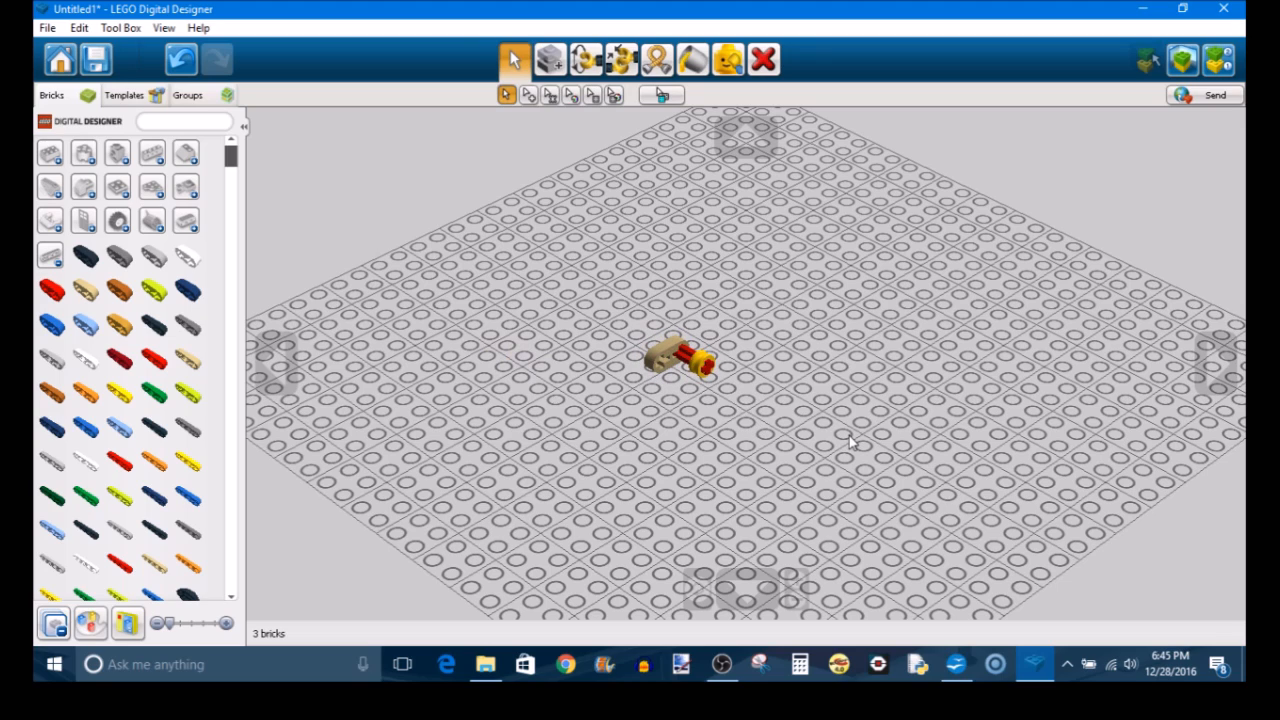
mouse_move(842, 422)
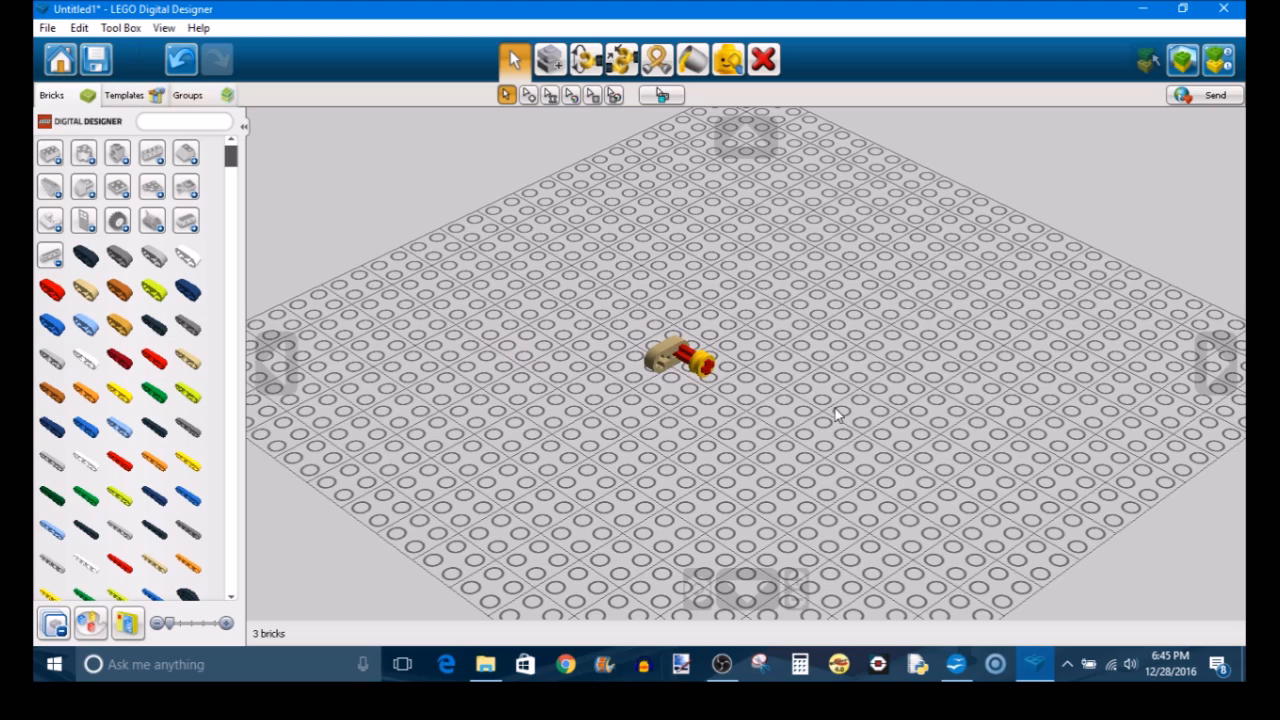
mouse_move(550, 300)
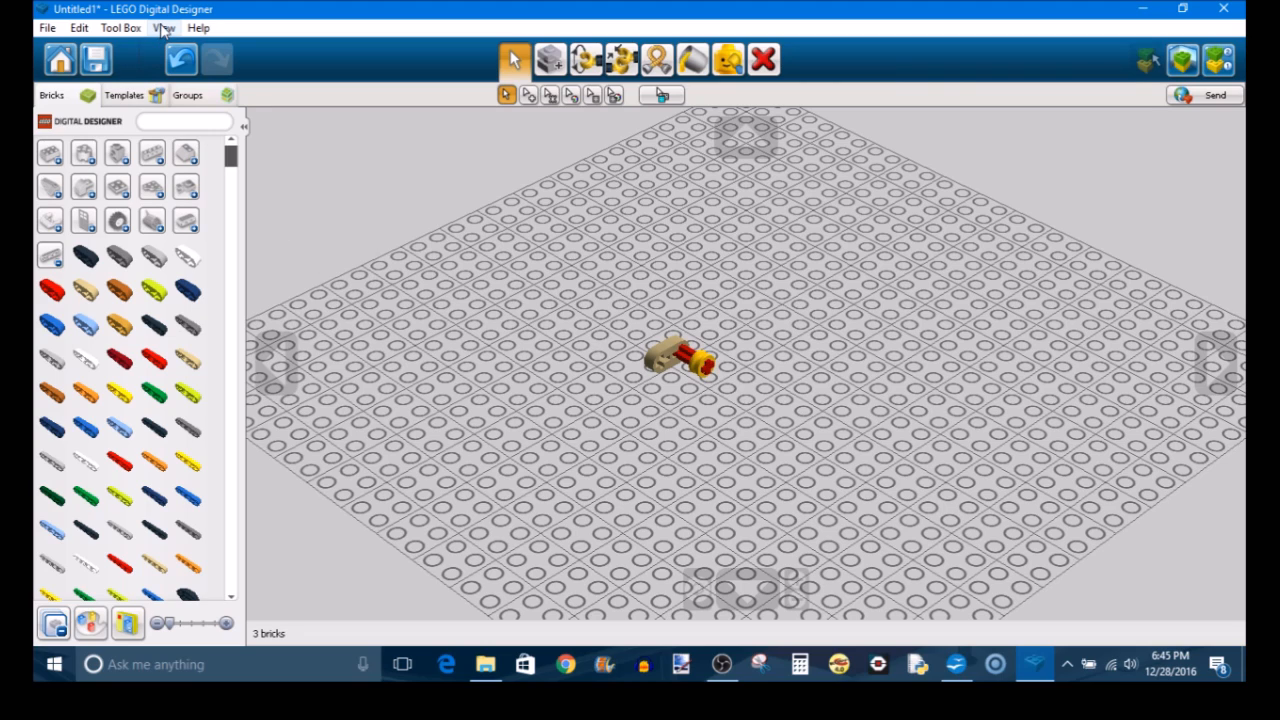
Switch the brick palette to the LEGO MINDSTORMS theme and browse through its parts
click(164, 28)
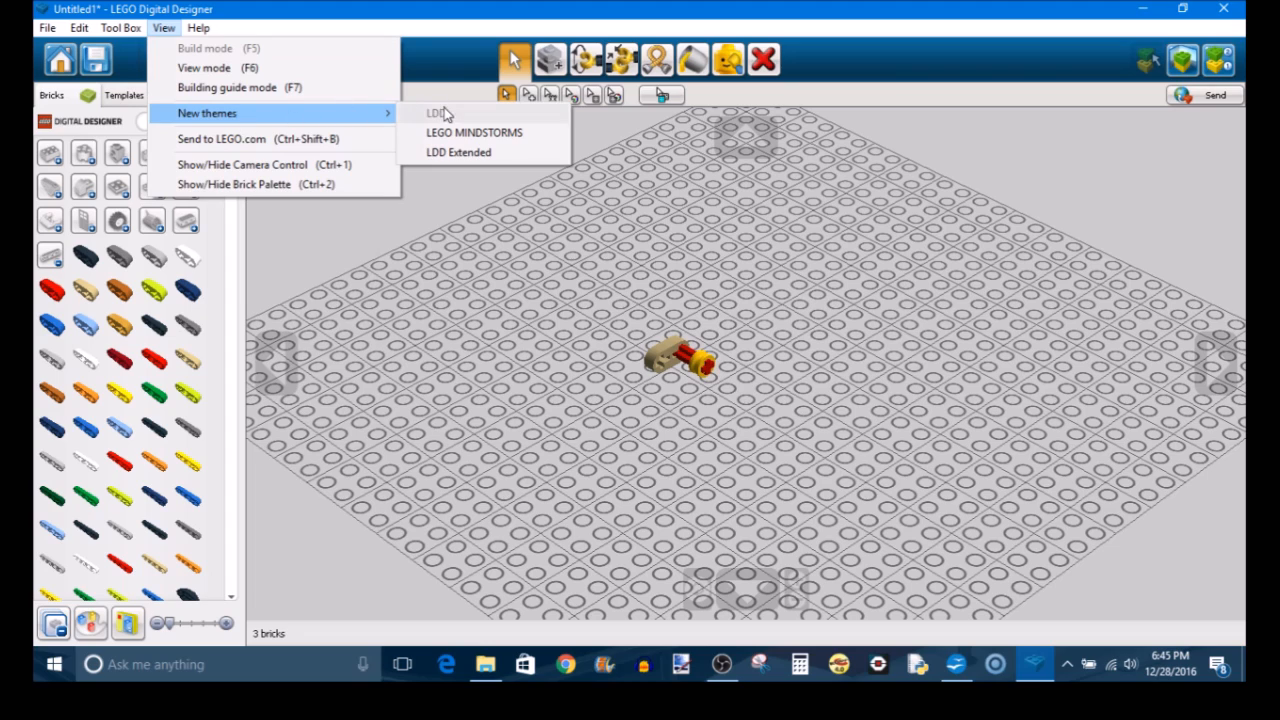
mouse_move(486, 132)
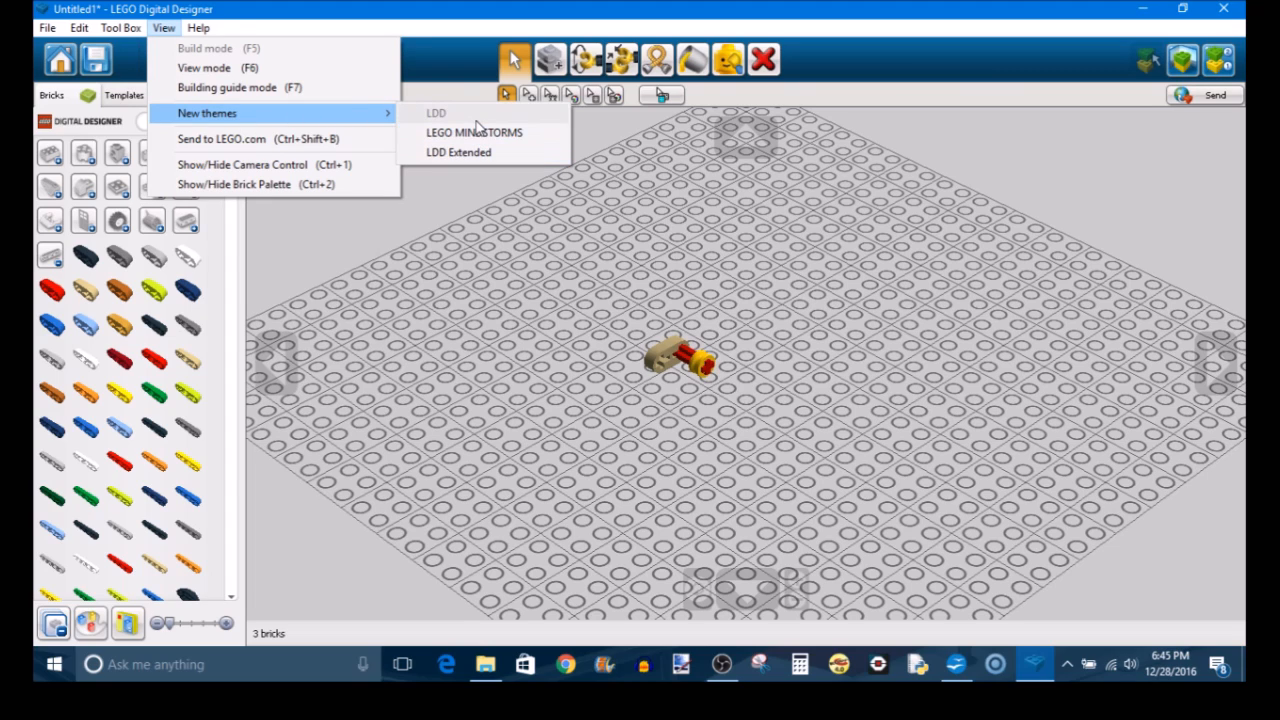
mouse_move(476, 136)
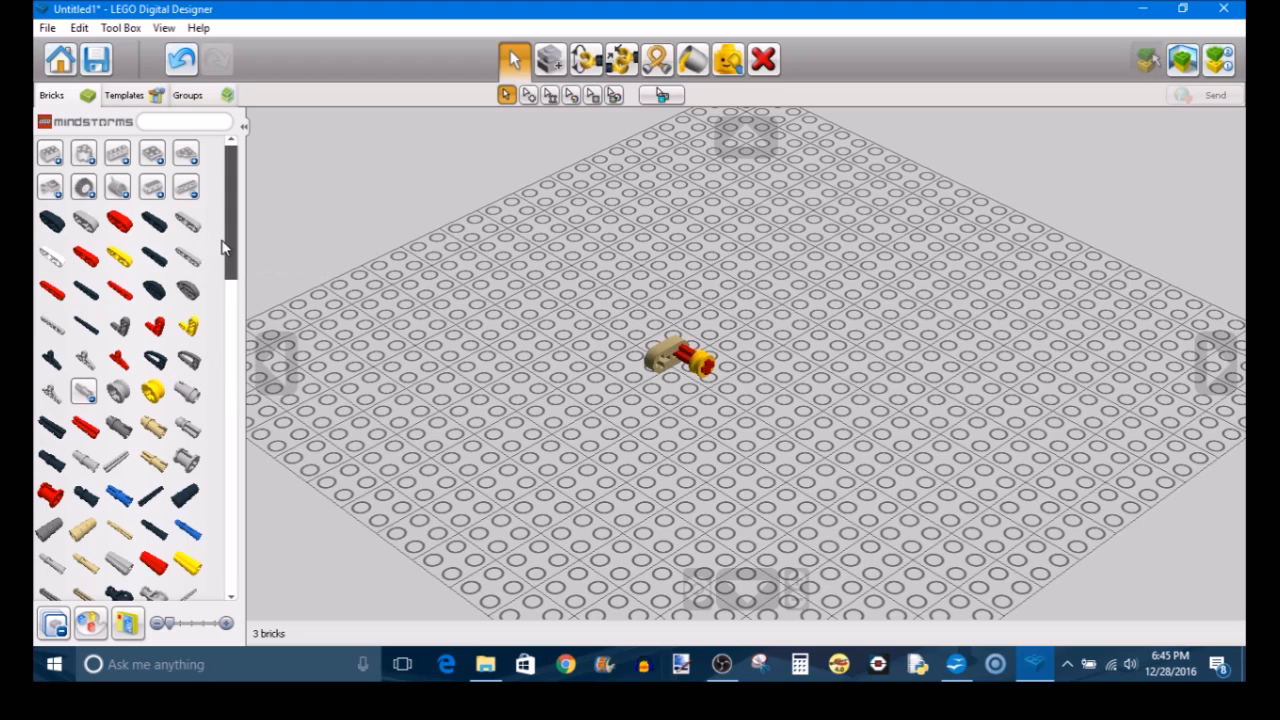
mouse_move(180, 290)
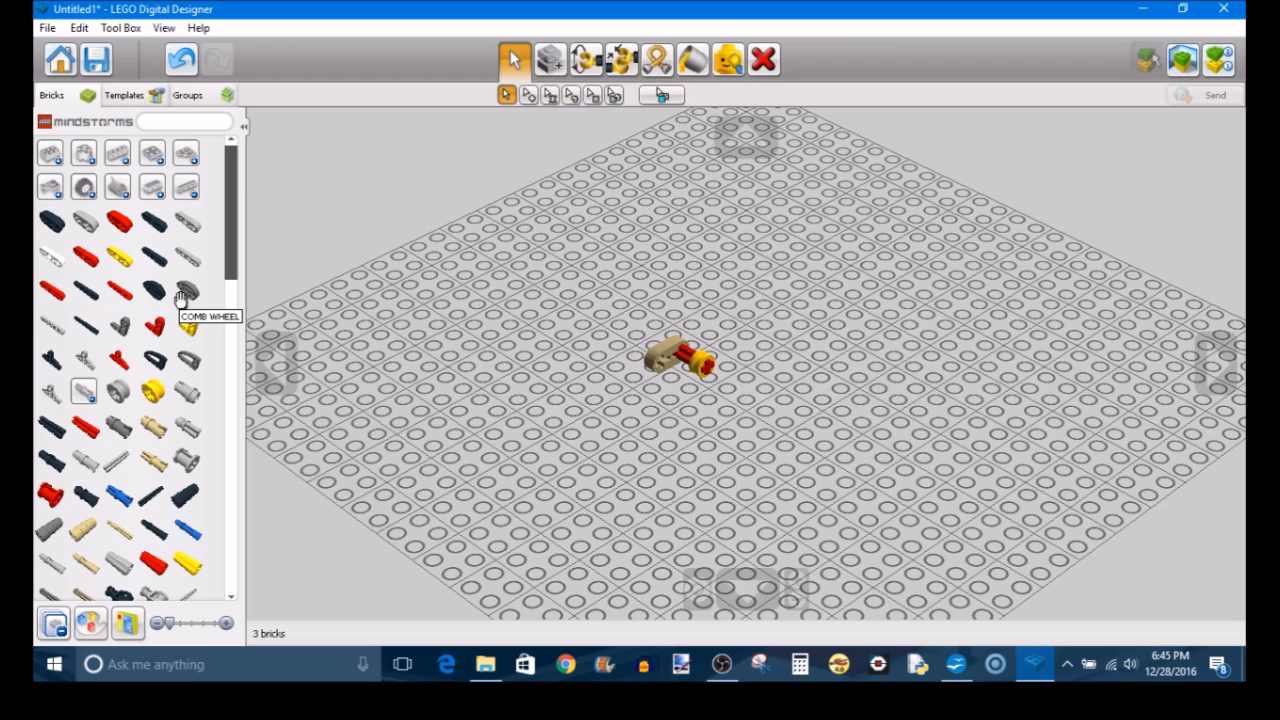
scroll(down, 3)
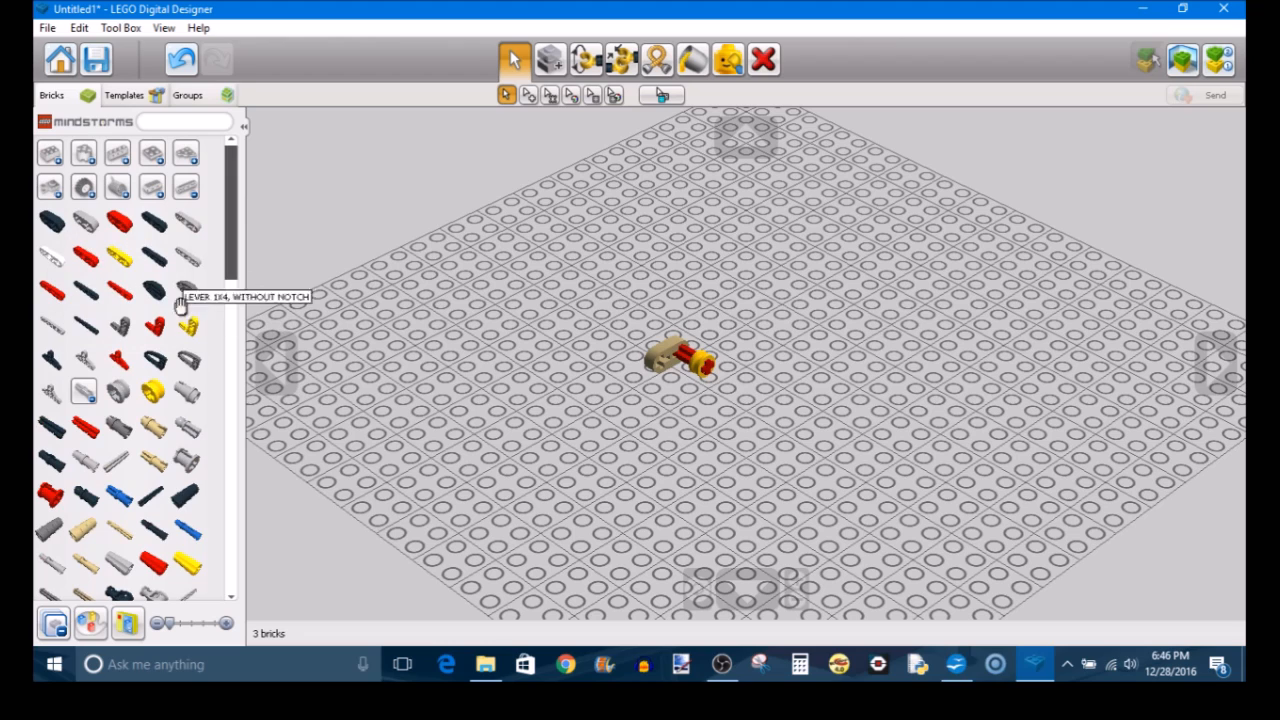
mouse_move(88, 436)
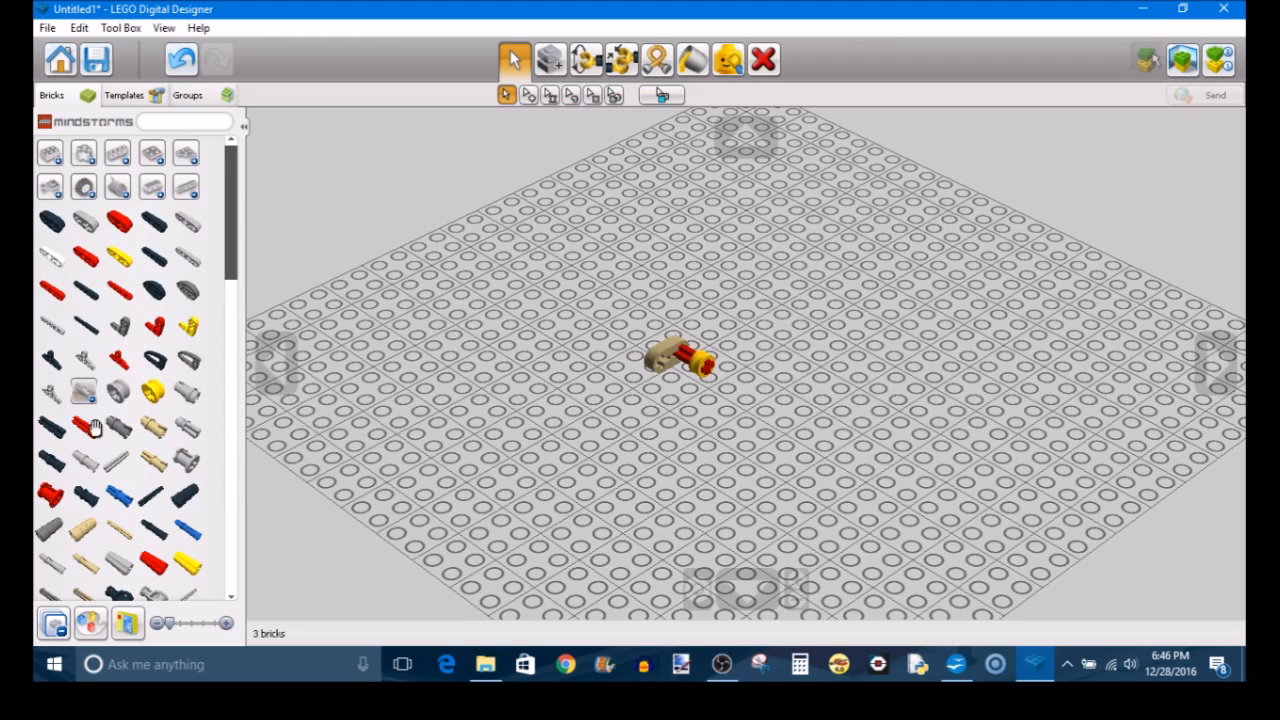
mouse_move(150, 290)
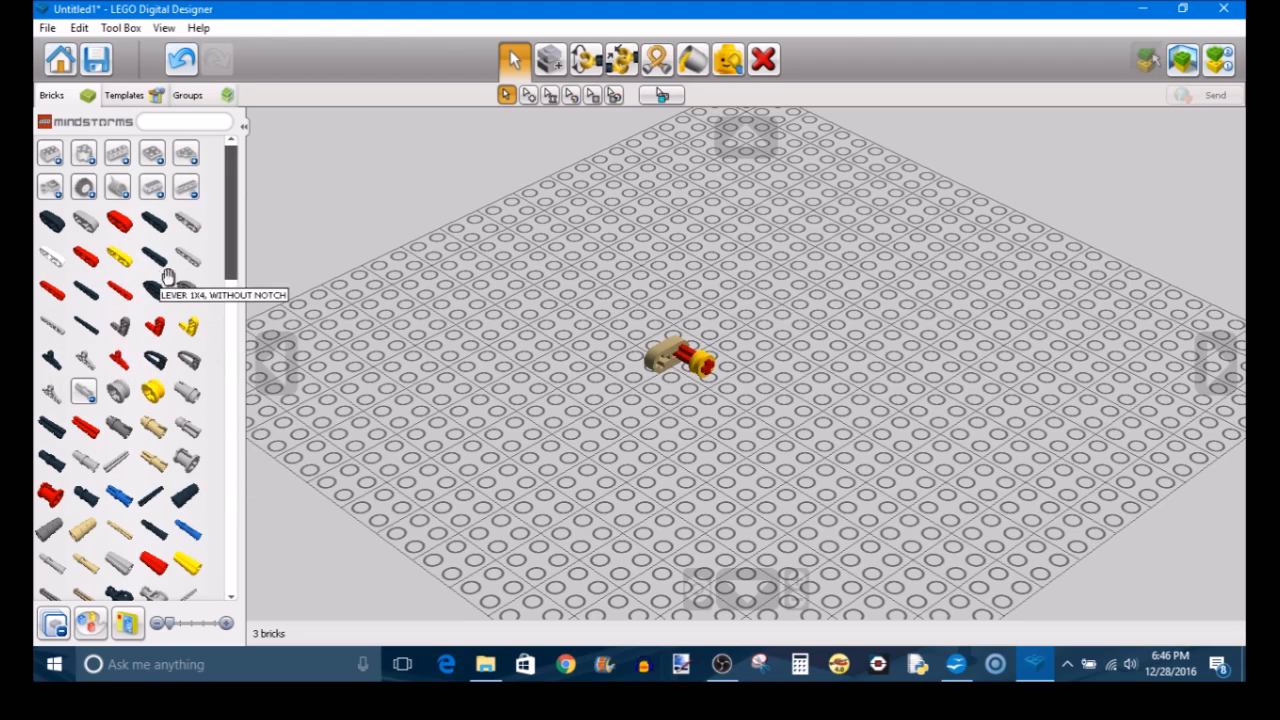
scroll(down, 3)
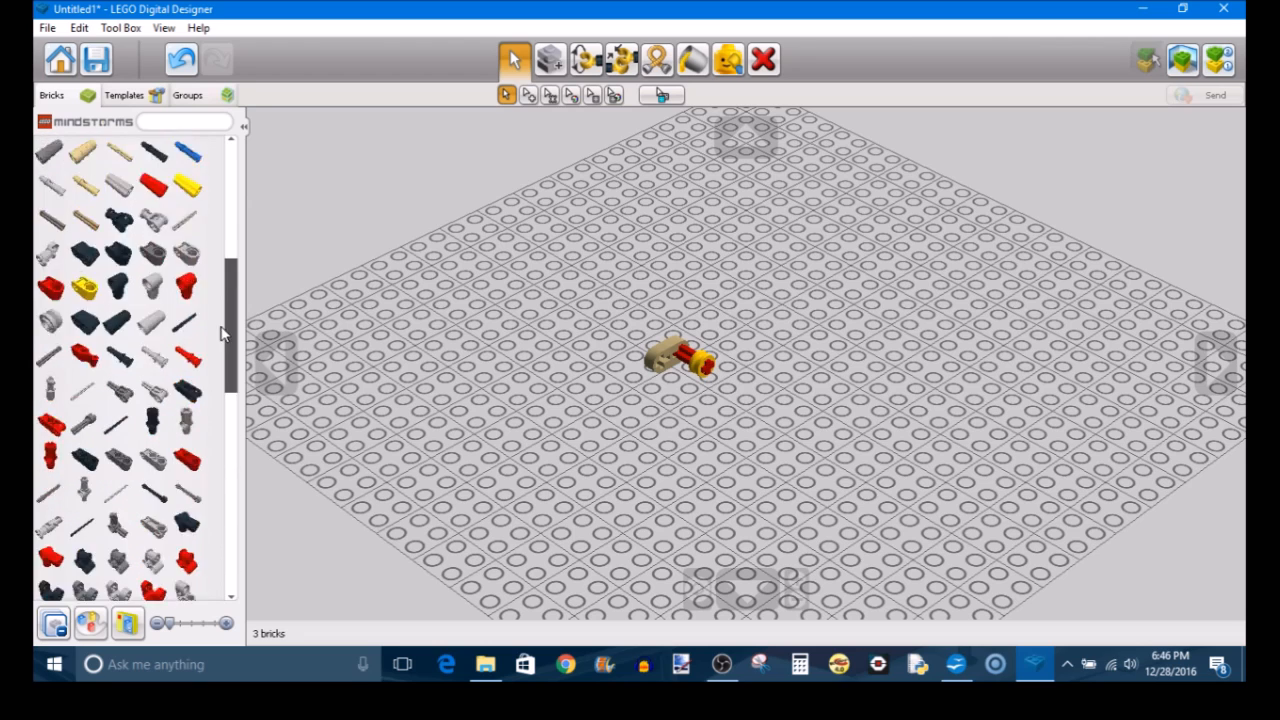
scroll(down, 3)
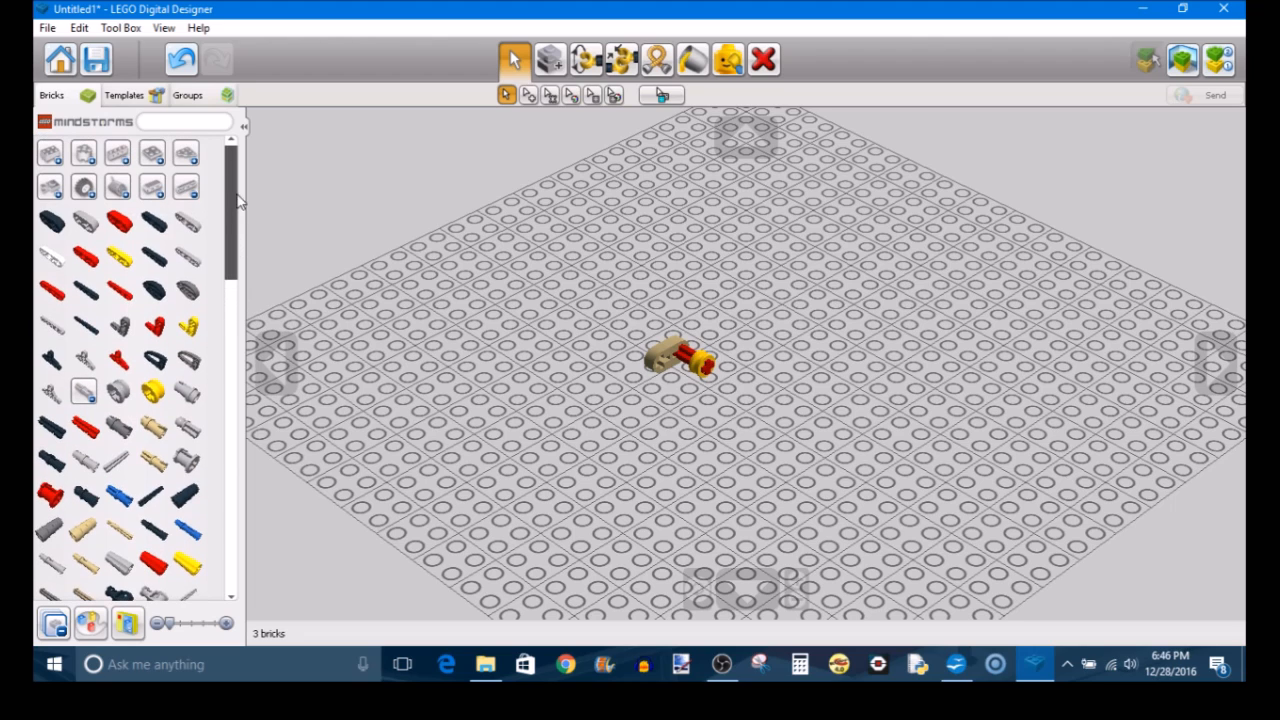
Switch to the LDD Extended theme, add a red brick beside the model and bring up the paint colours
click(192, 28)
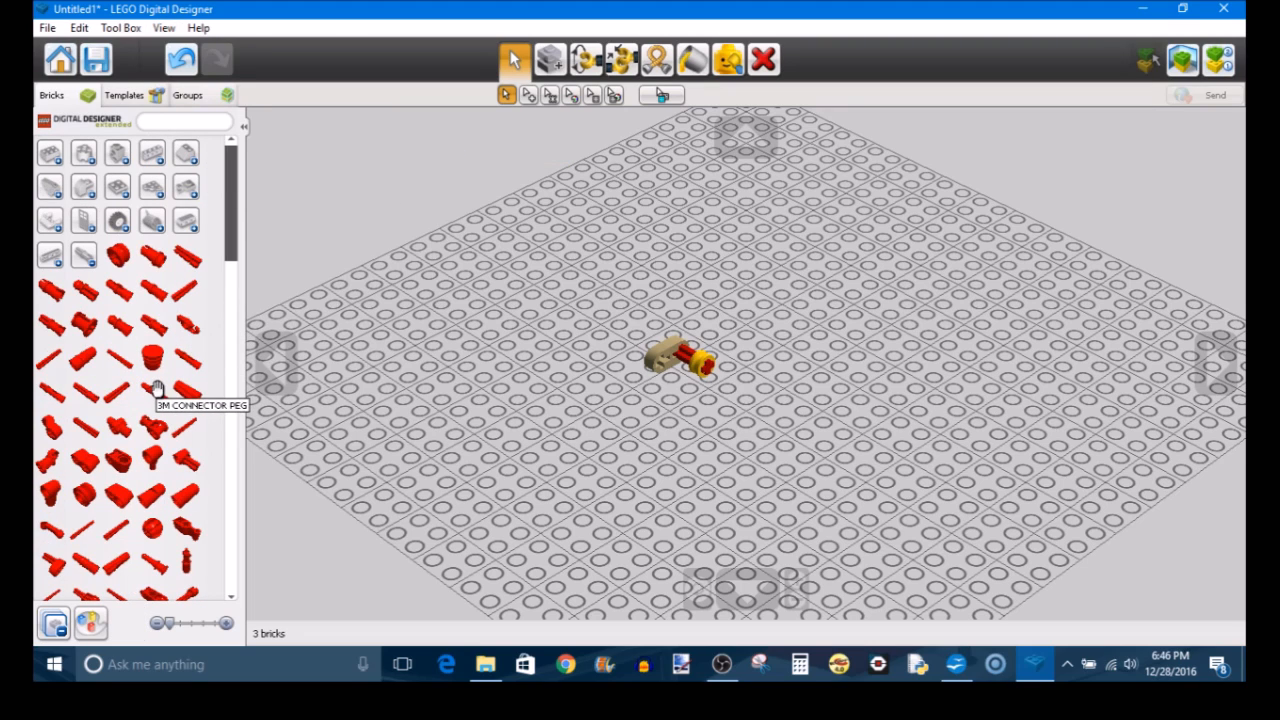
mouse_move(166, 376)
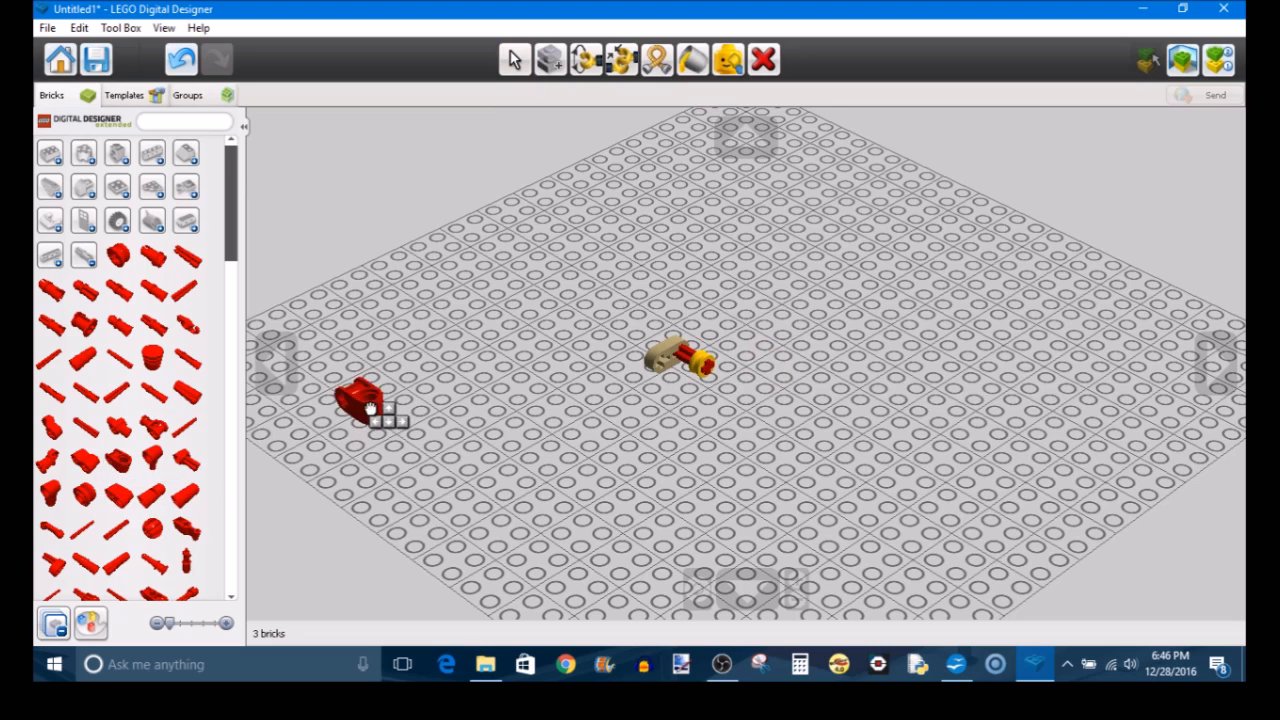
drag(364, 404, 540, 316)
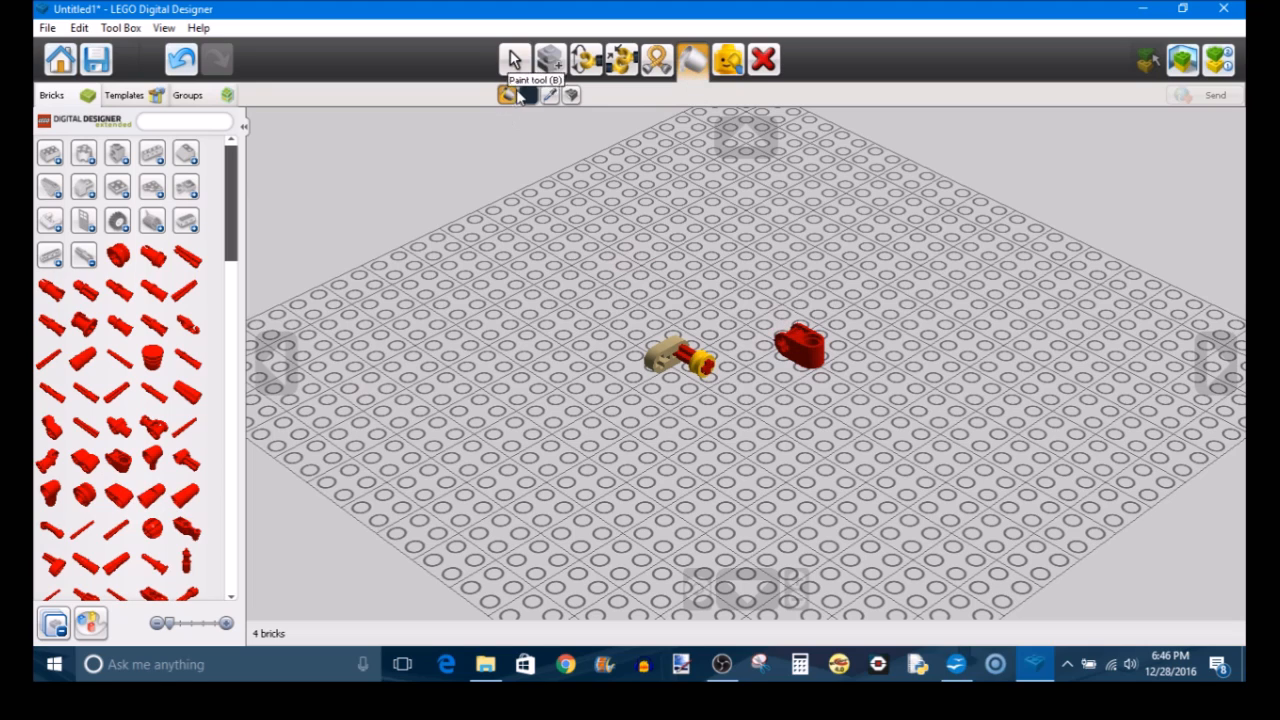
click(520, 96)
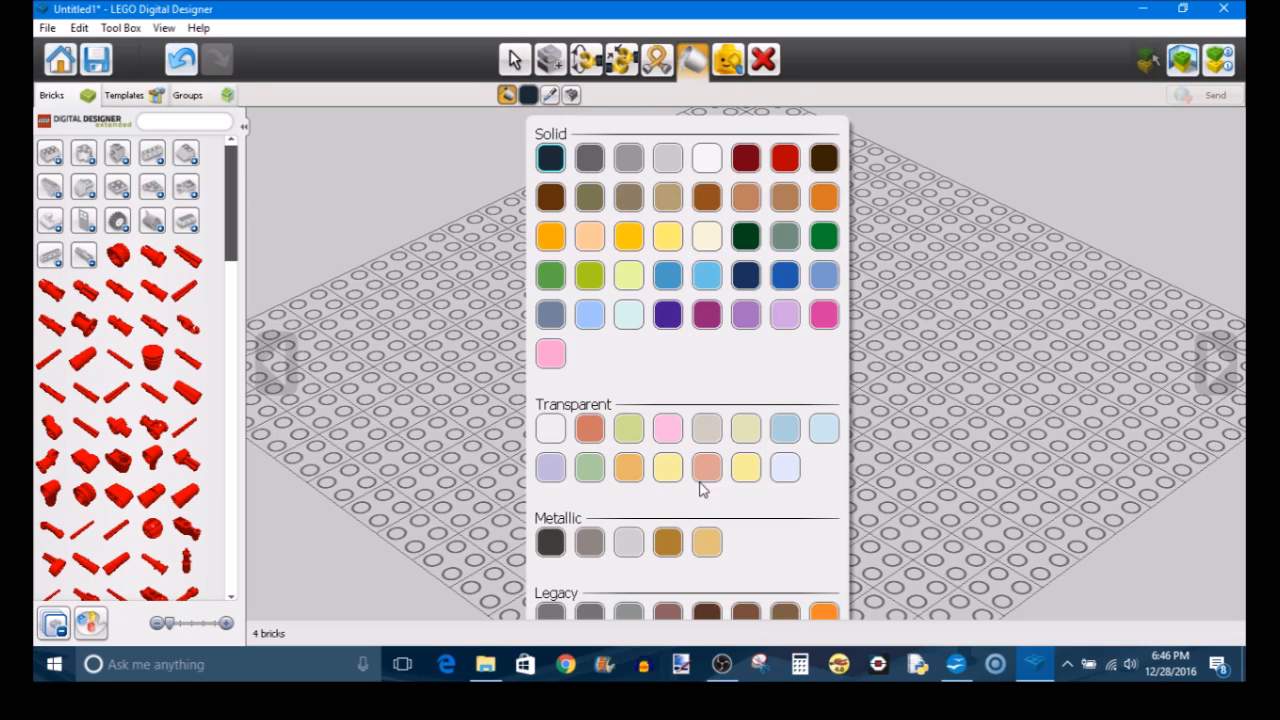
mouse_move(628, 612)
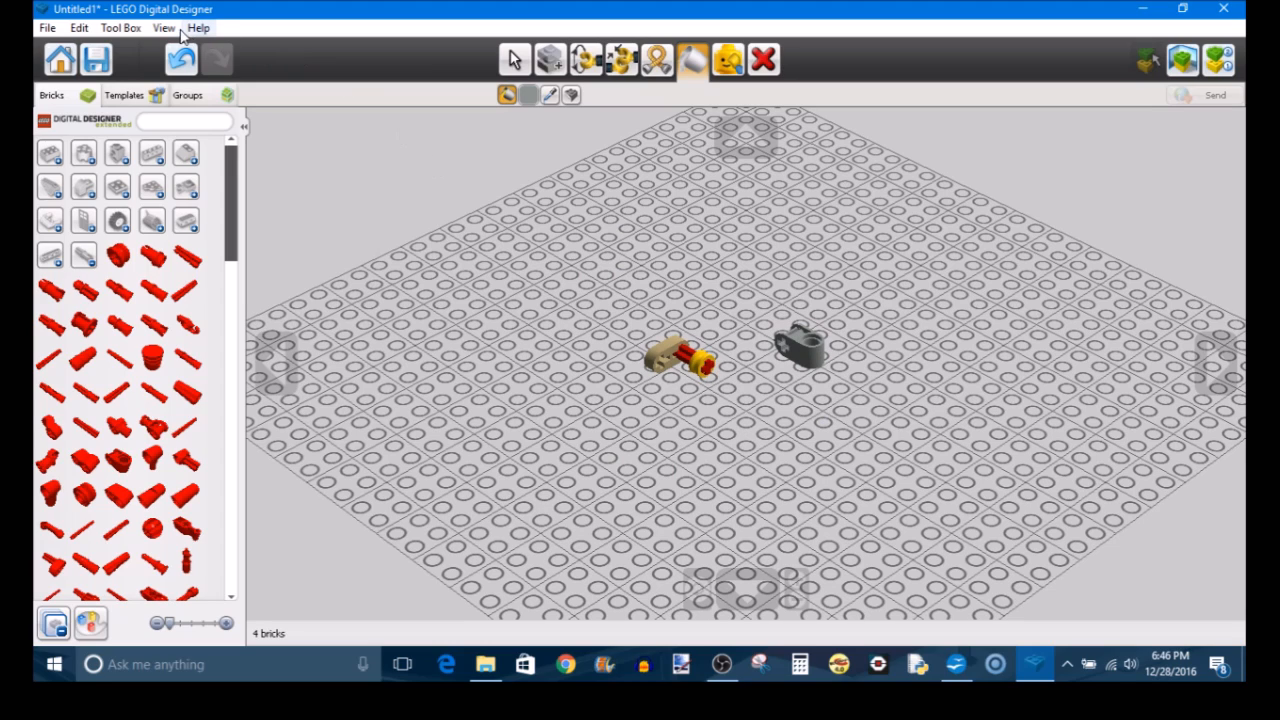
Return to the MINDSTORMS theme, go Home and discard the unsaved scratch model
click(172, 28)
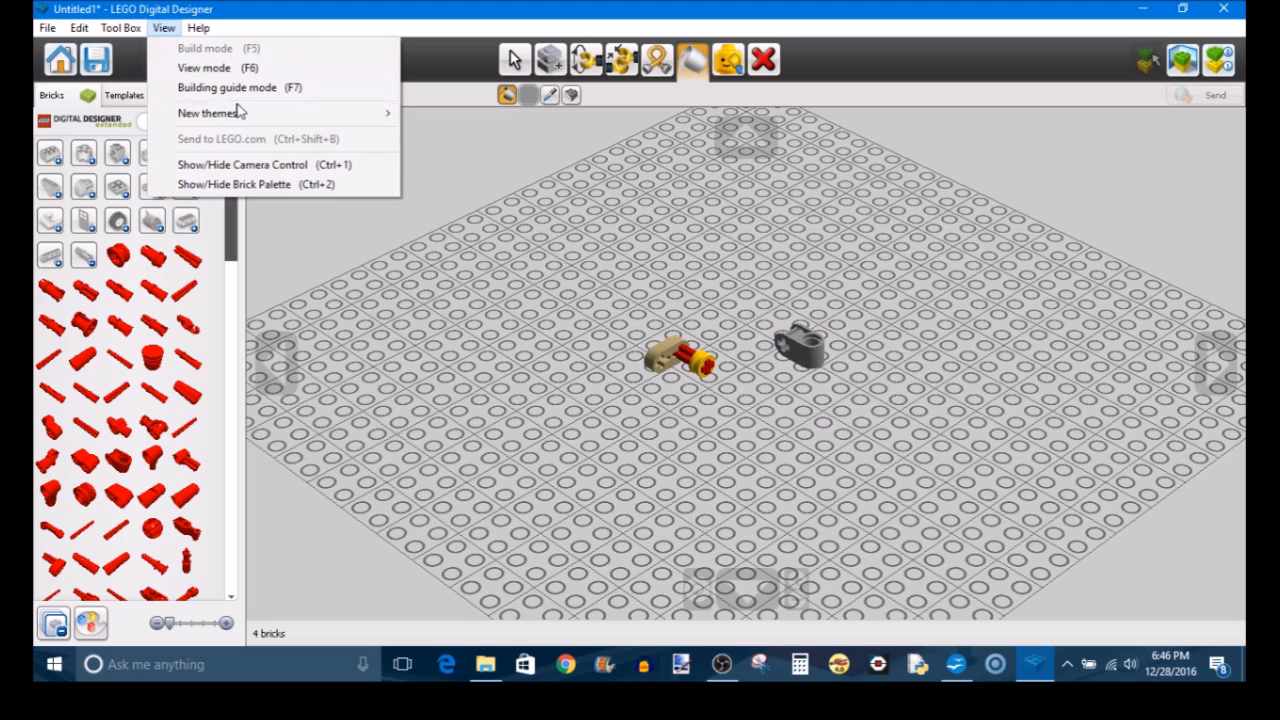
mouse_move(248, 110)
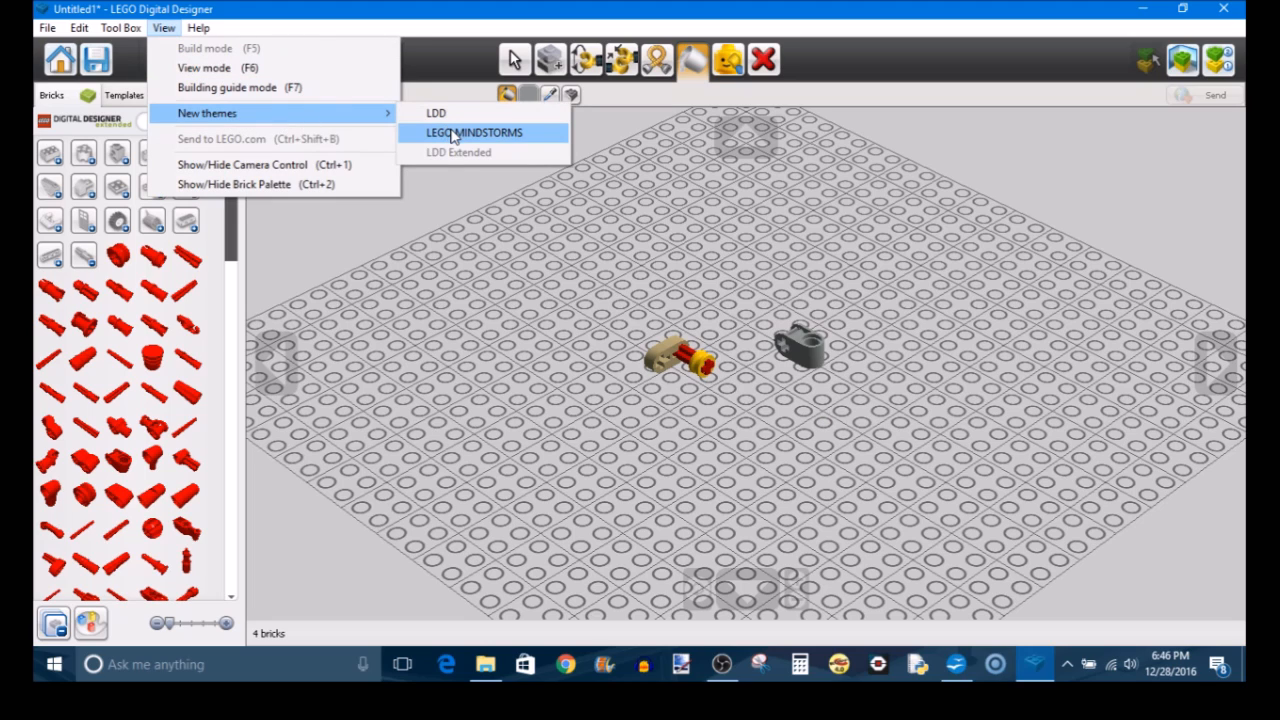
click(476, 132)
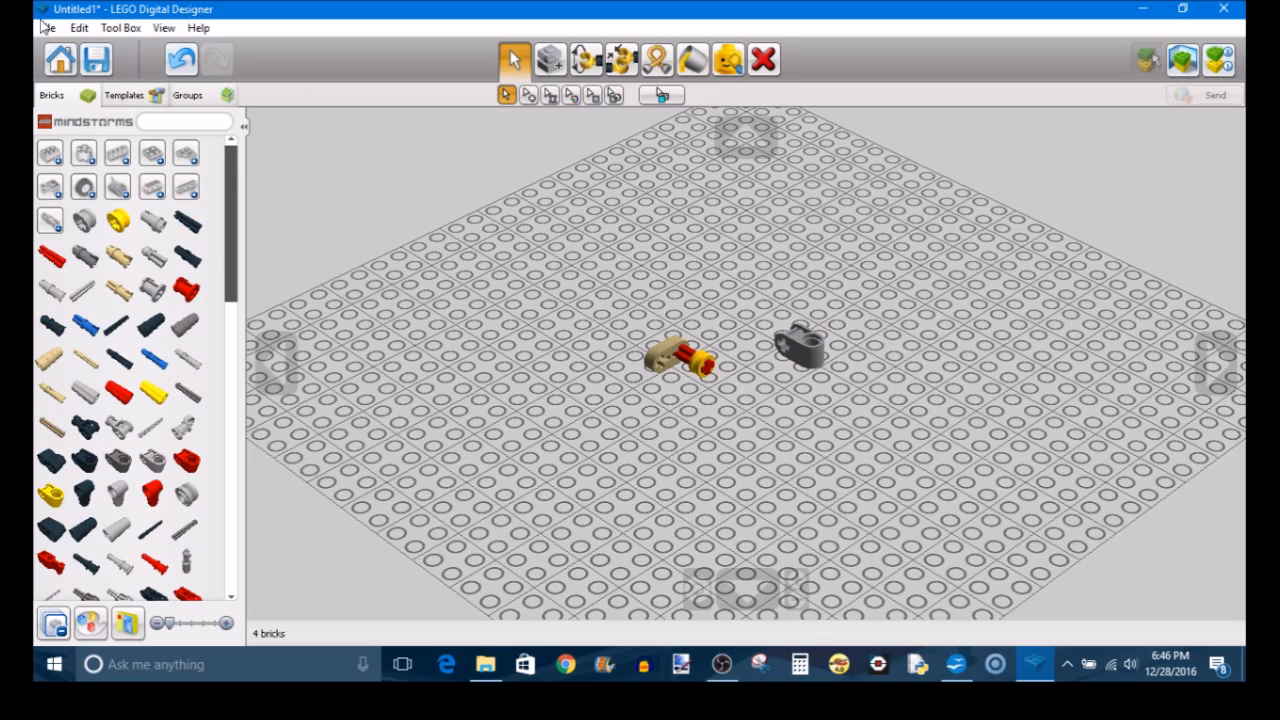
click(42, 30)
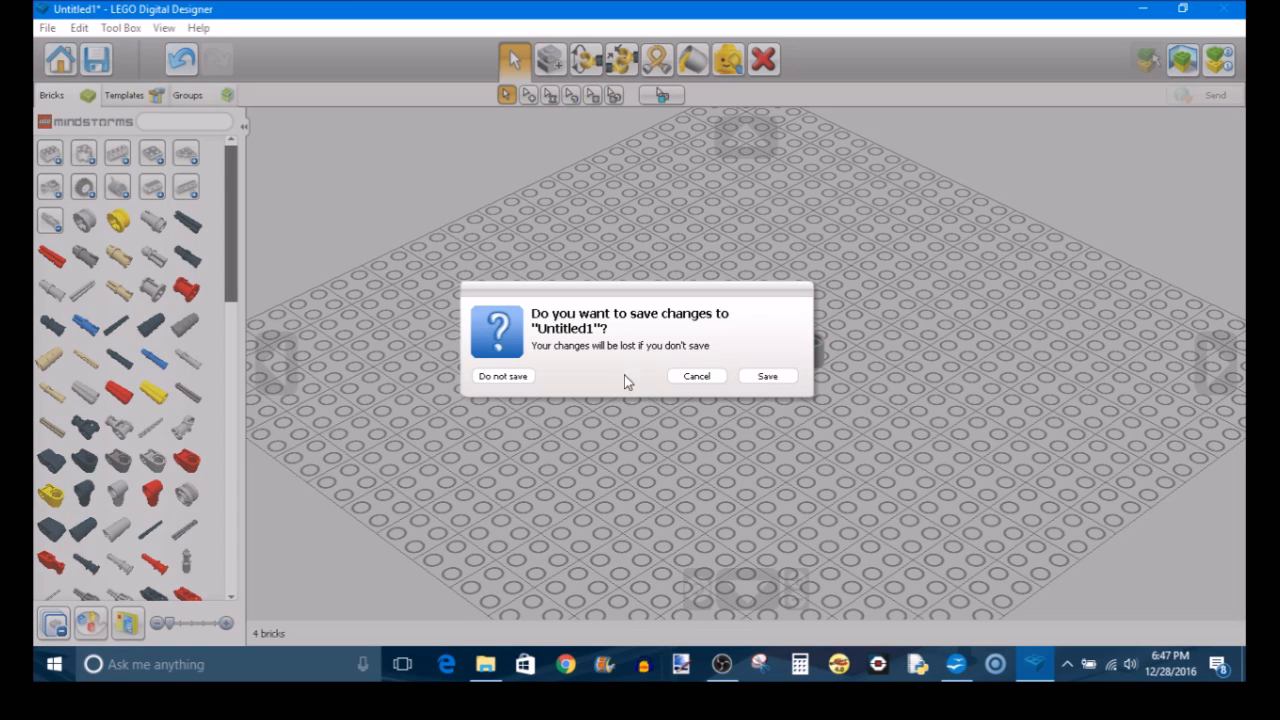
click(504, 376)
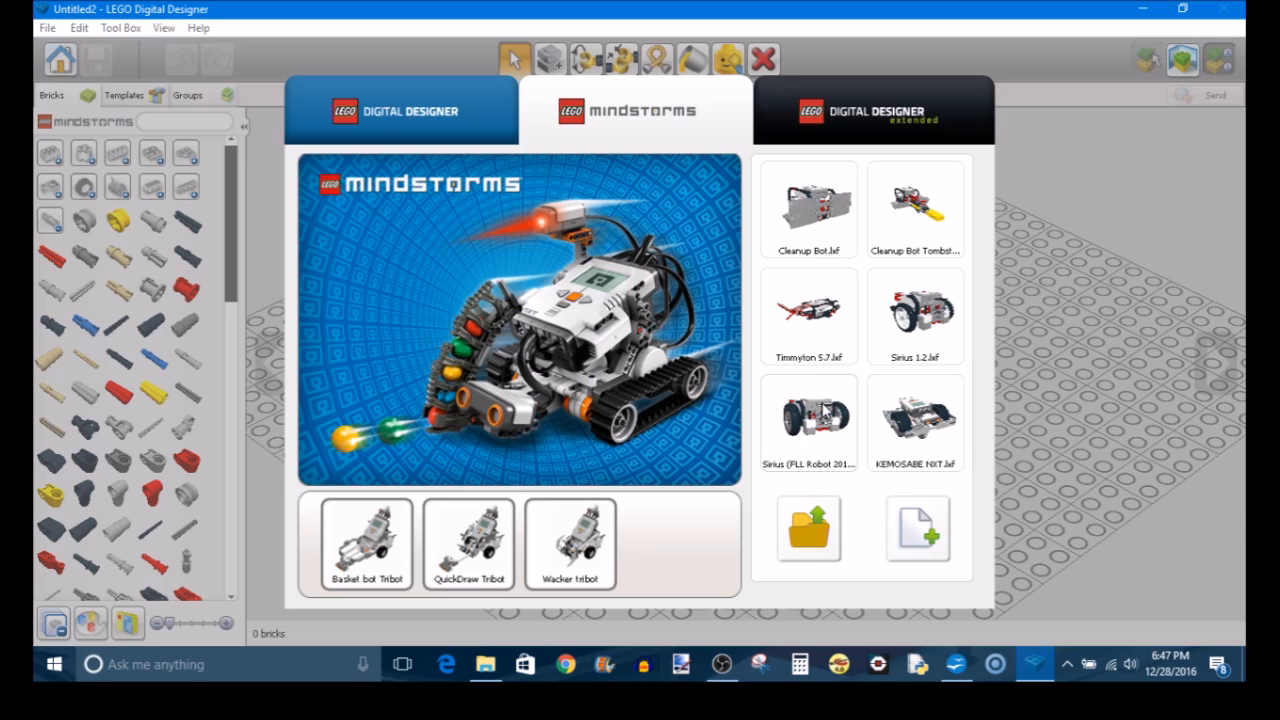
Open the Sirius (FLL Robot 2015).lxf example robot
double_click(808, 422)
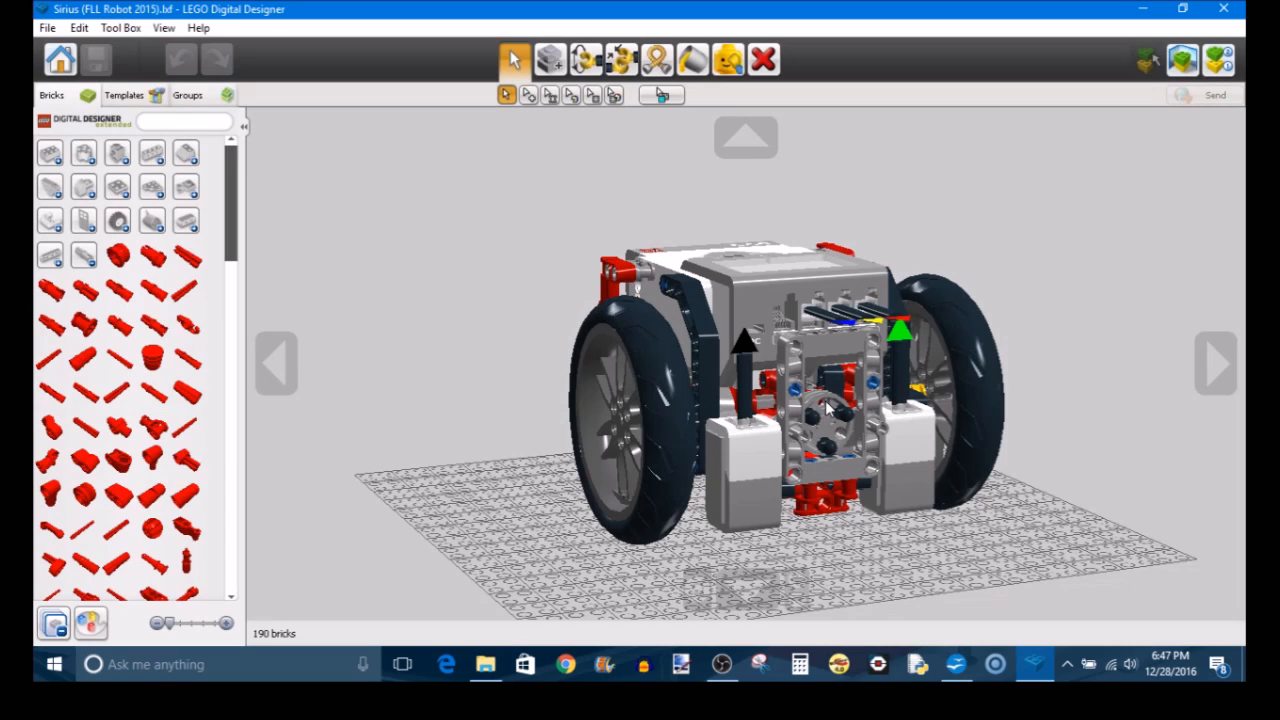
click(152, 30)
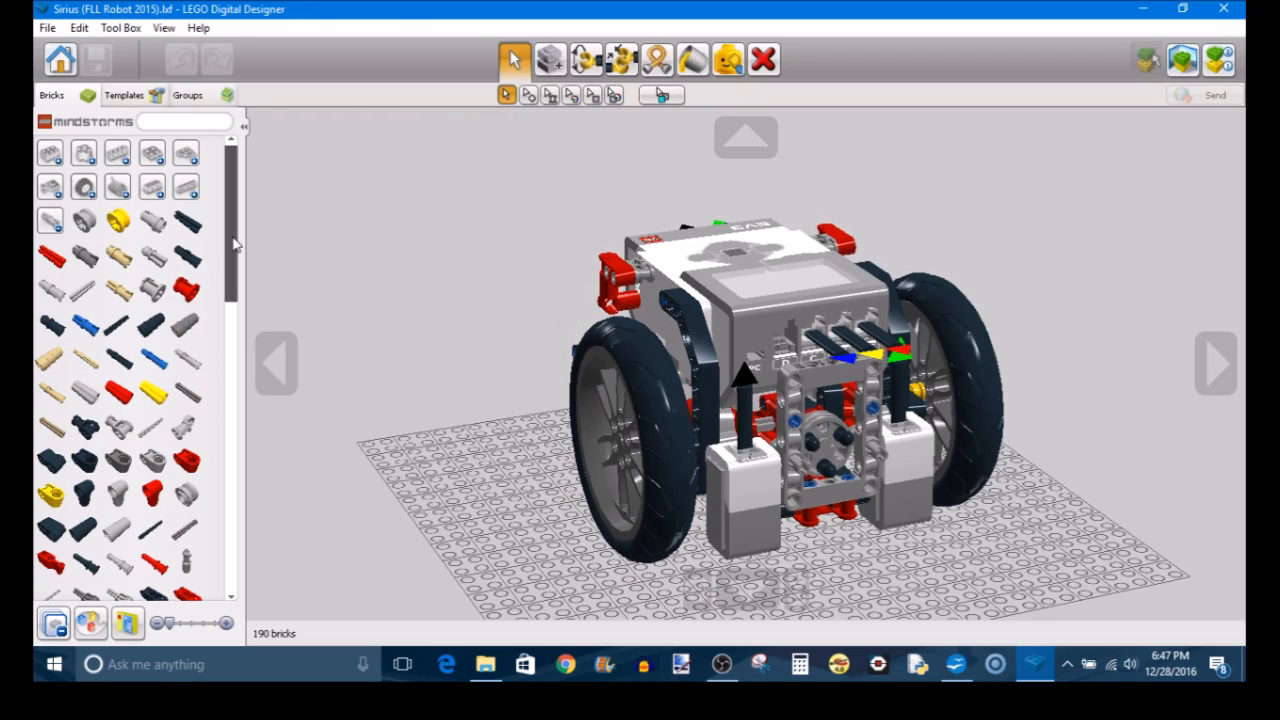
mouse_move(512, 60)
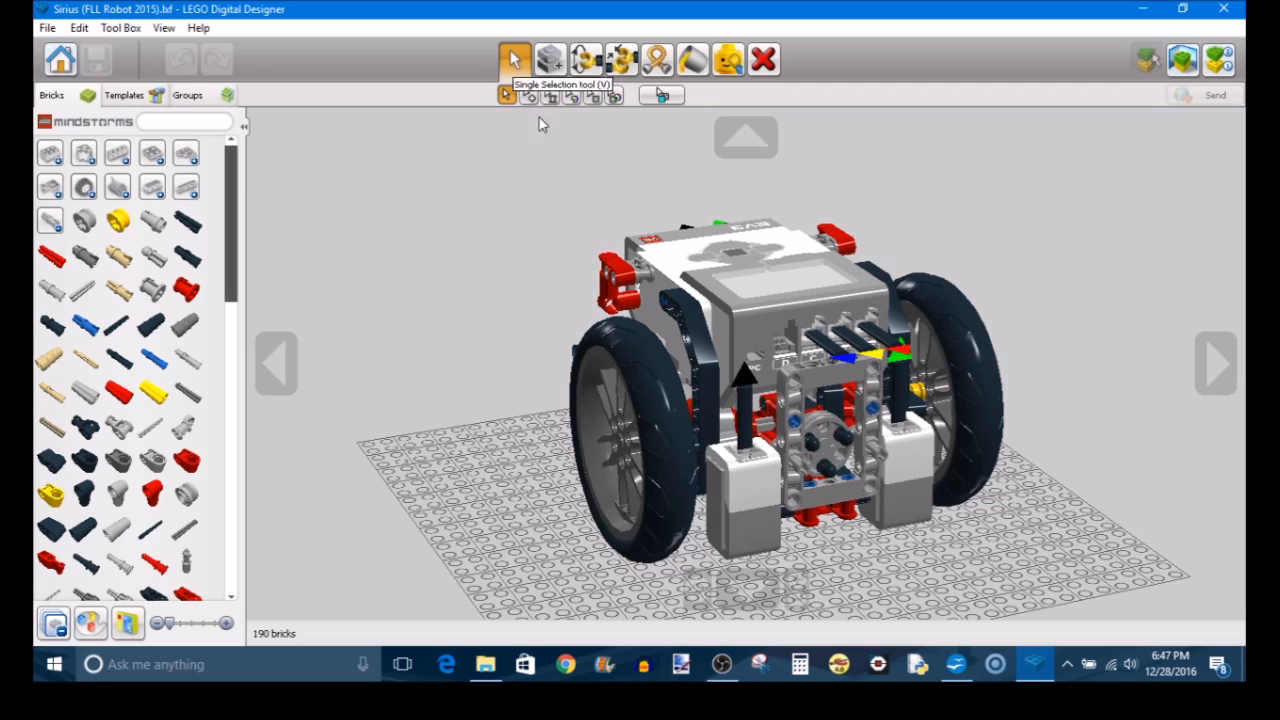
click(616, 490)
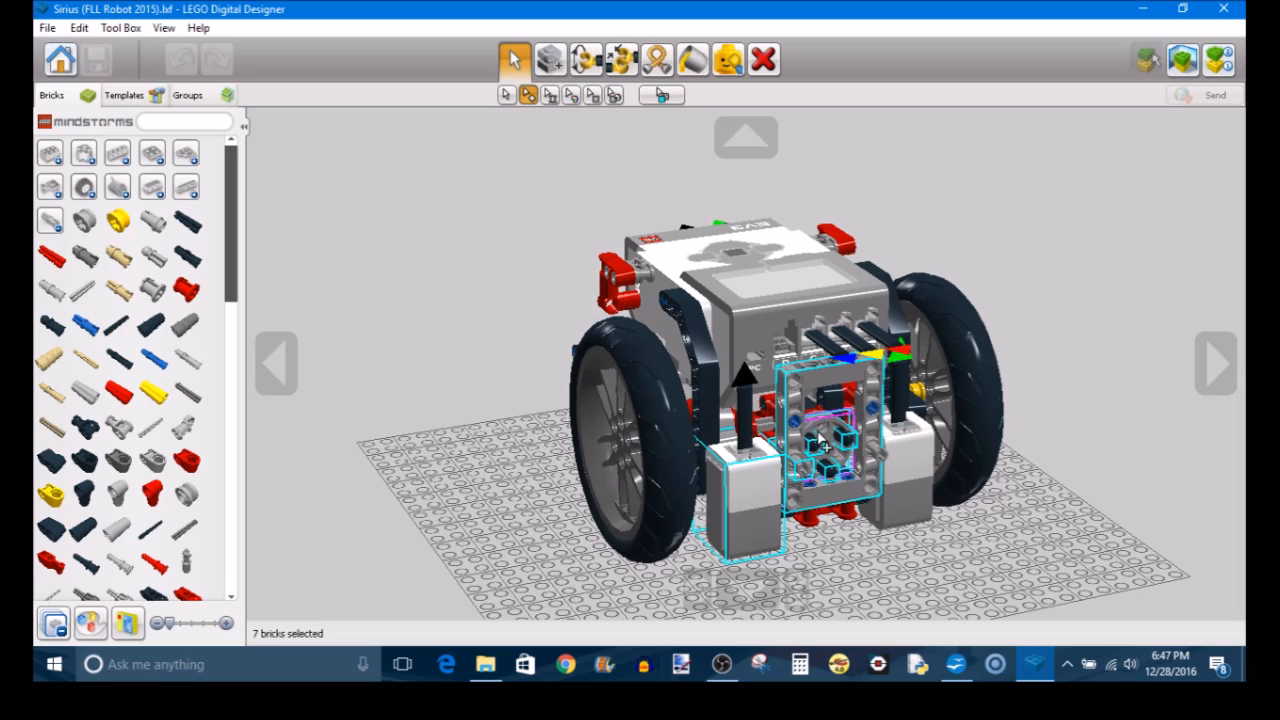
click(824, 450)
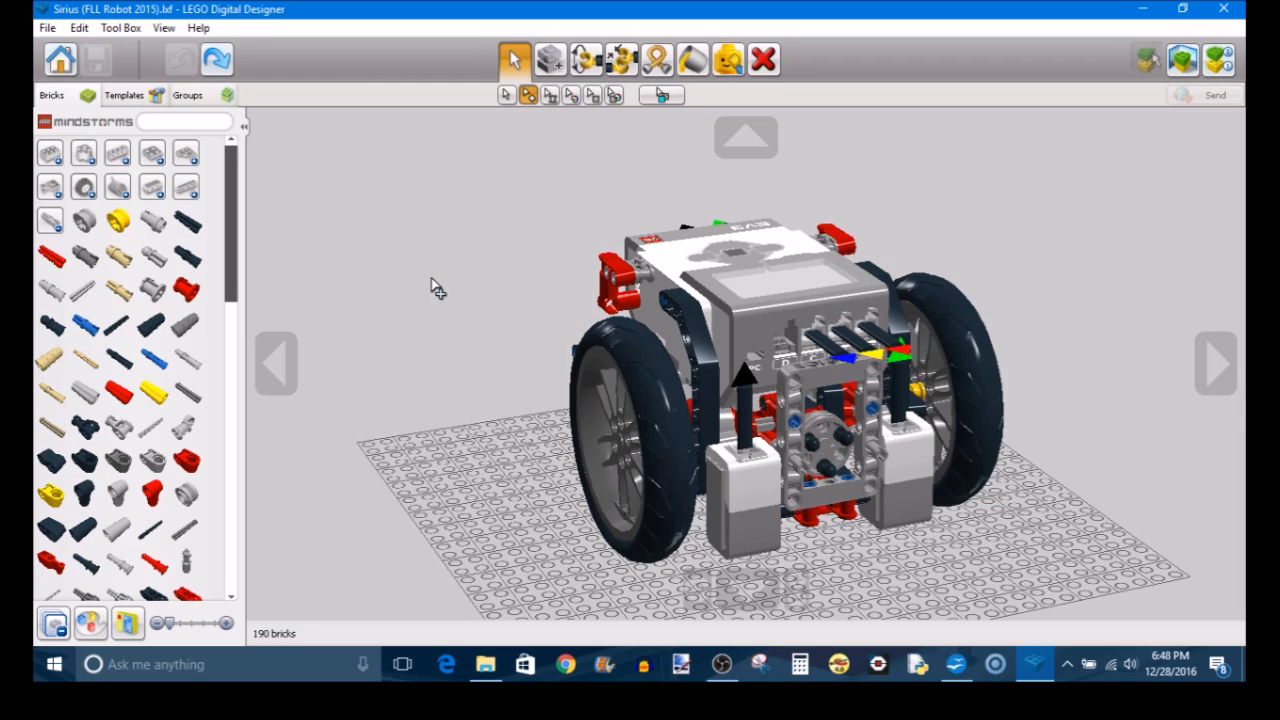
mouse_move(546, 100)
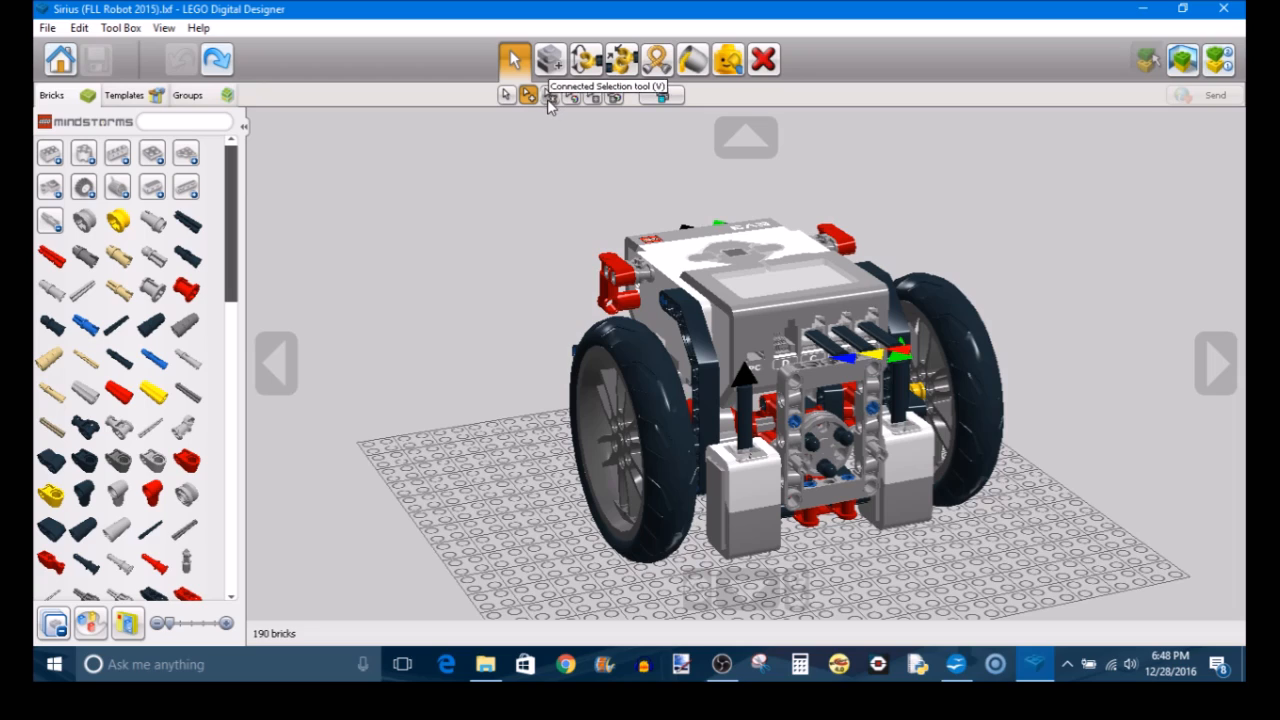
click(610, 300)
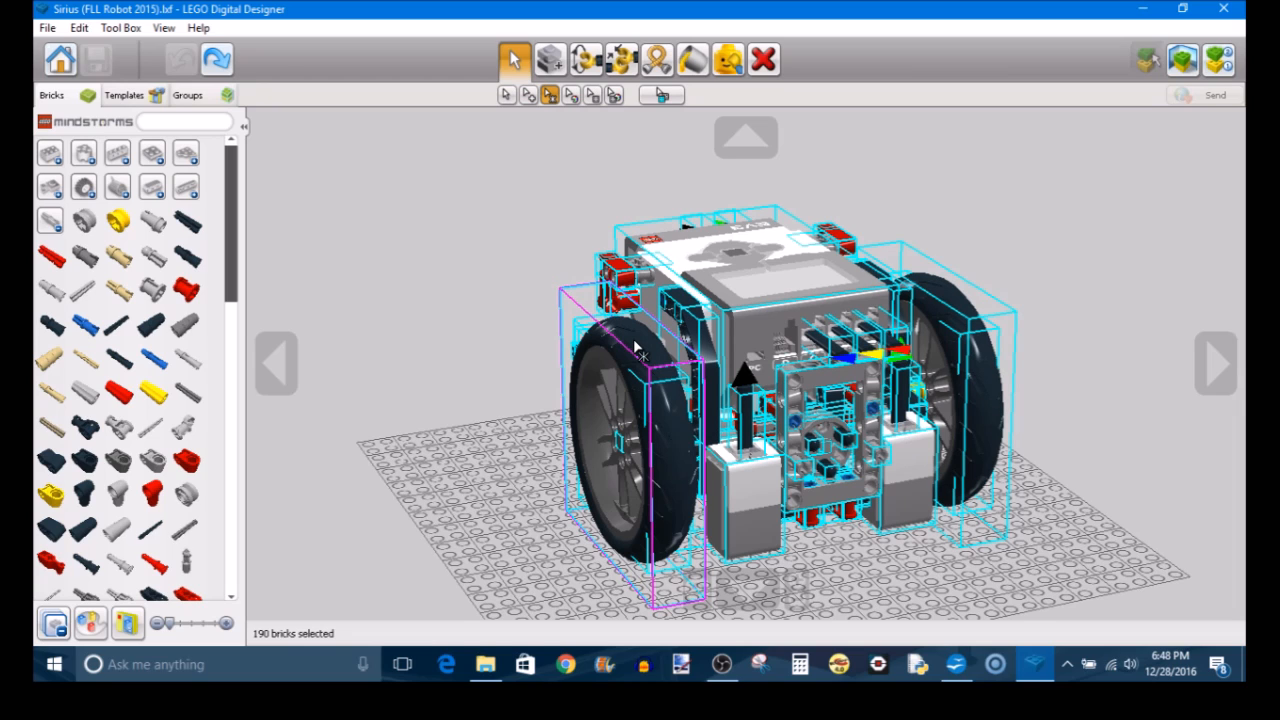
click(1216, 366)
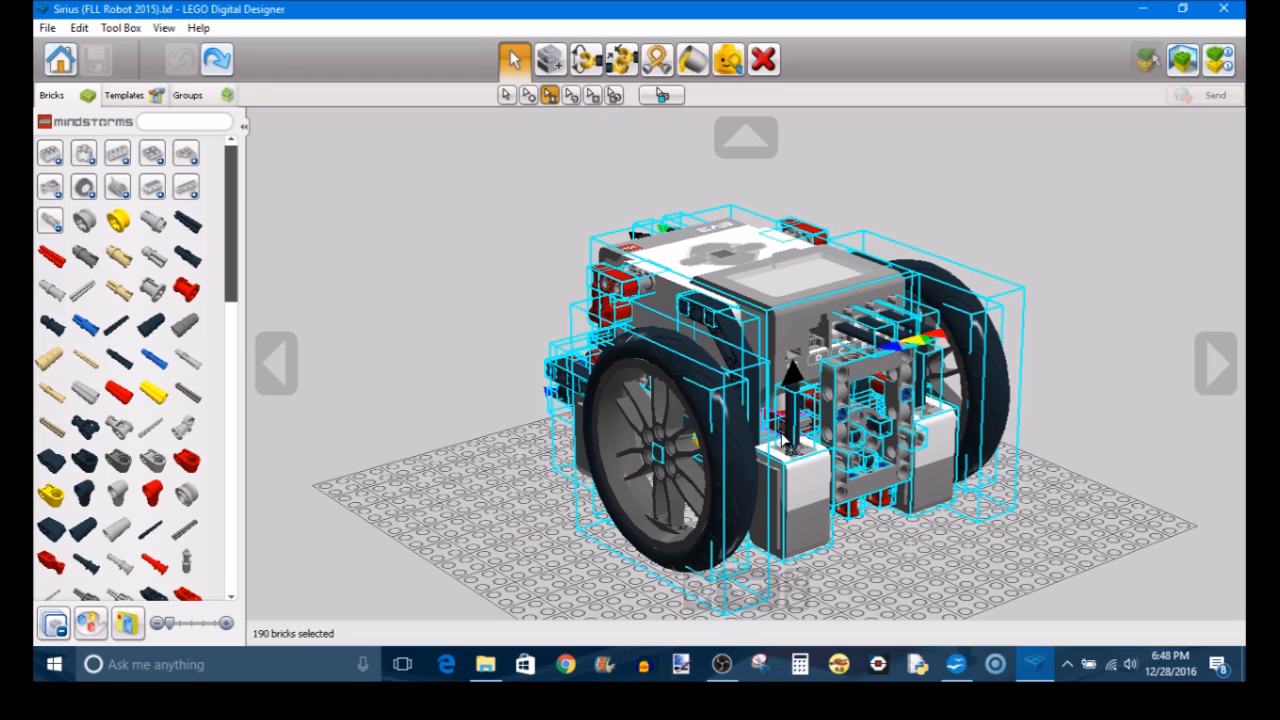
mouse_move(388, 450)
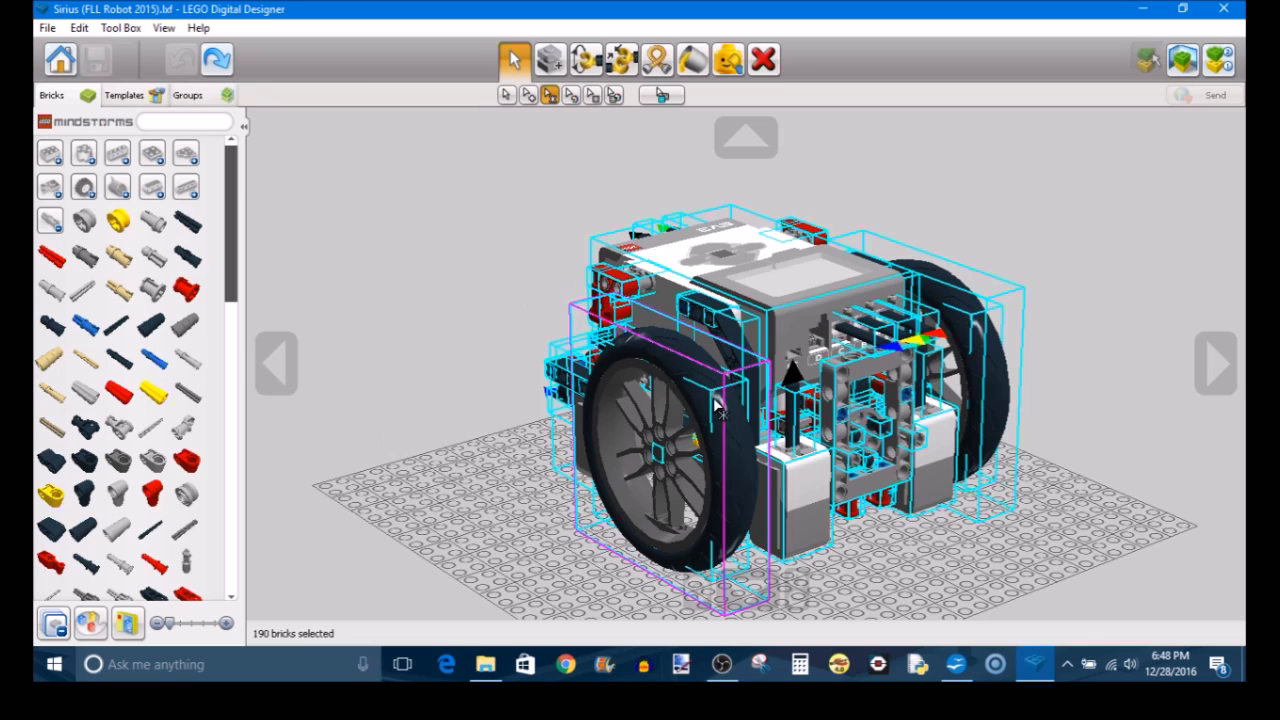
click(276, 364)
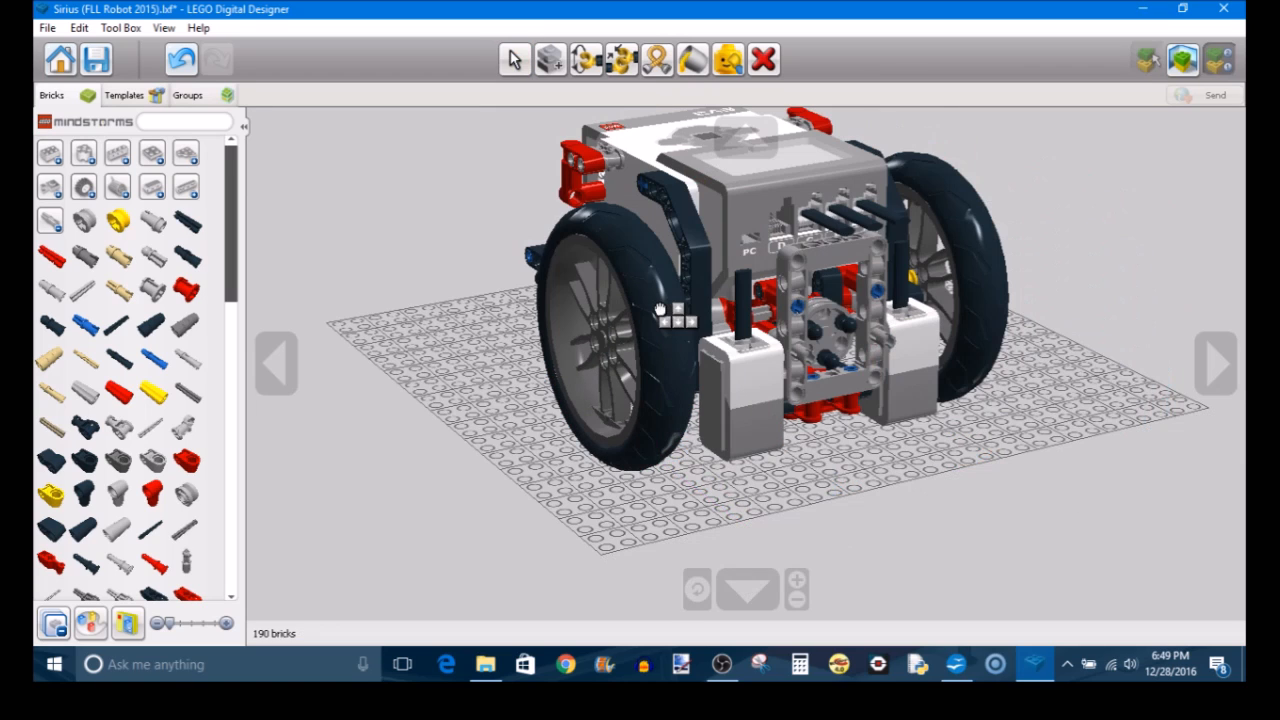
Clone the whole Sirius robot and place the copy beside the original on the baseplate
click(516, 56)
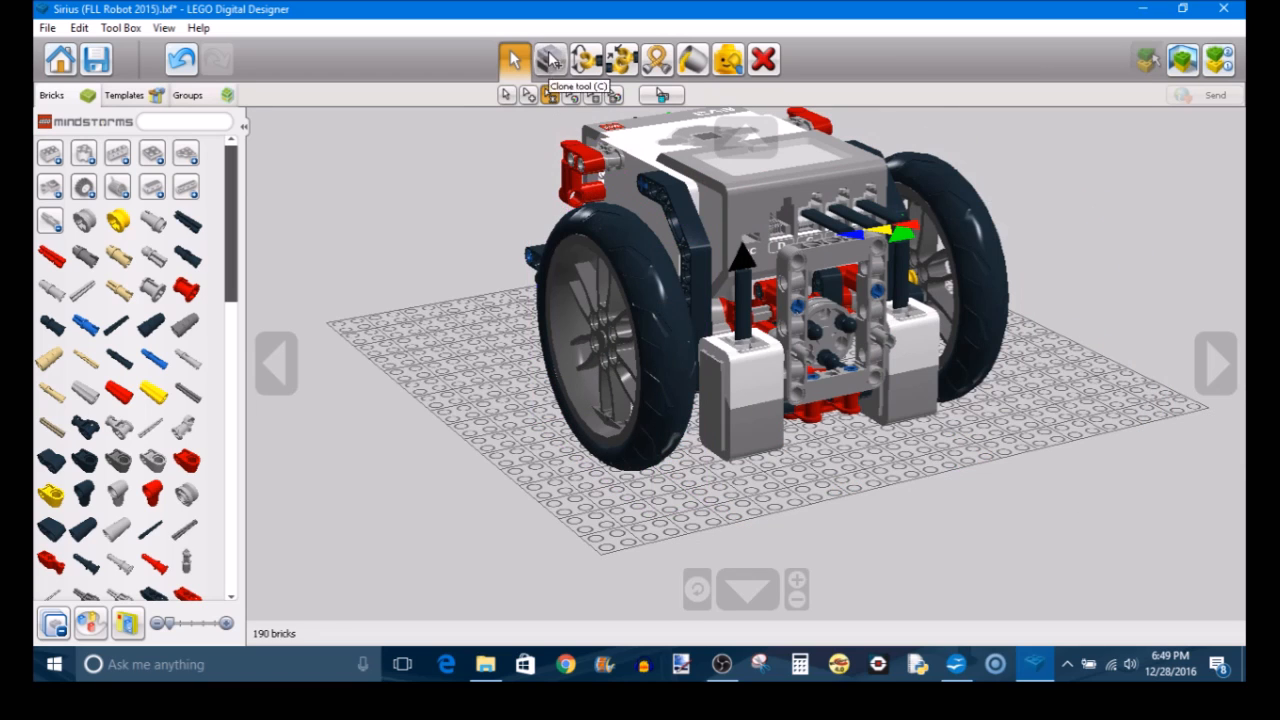
click(600, 280)
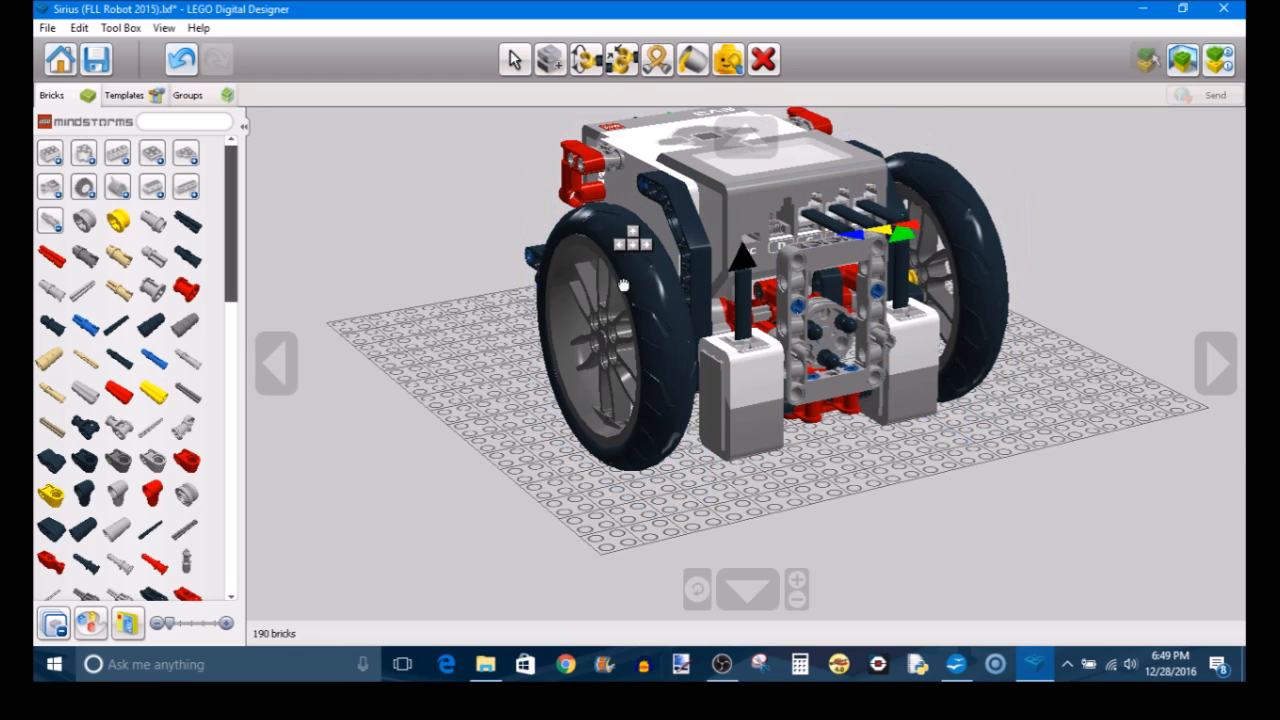
drag(620, 284, 360, 414)
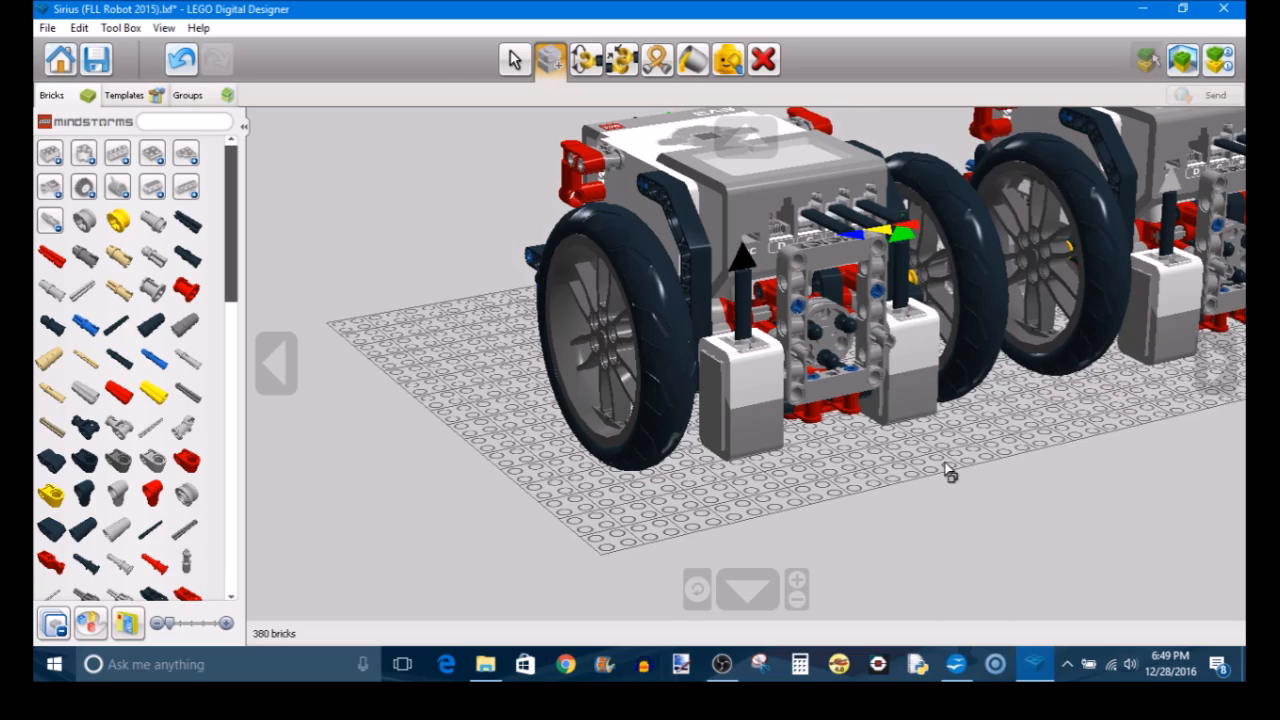
drag(950, 470, 770, 470)
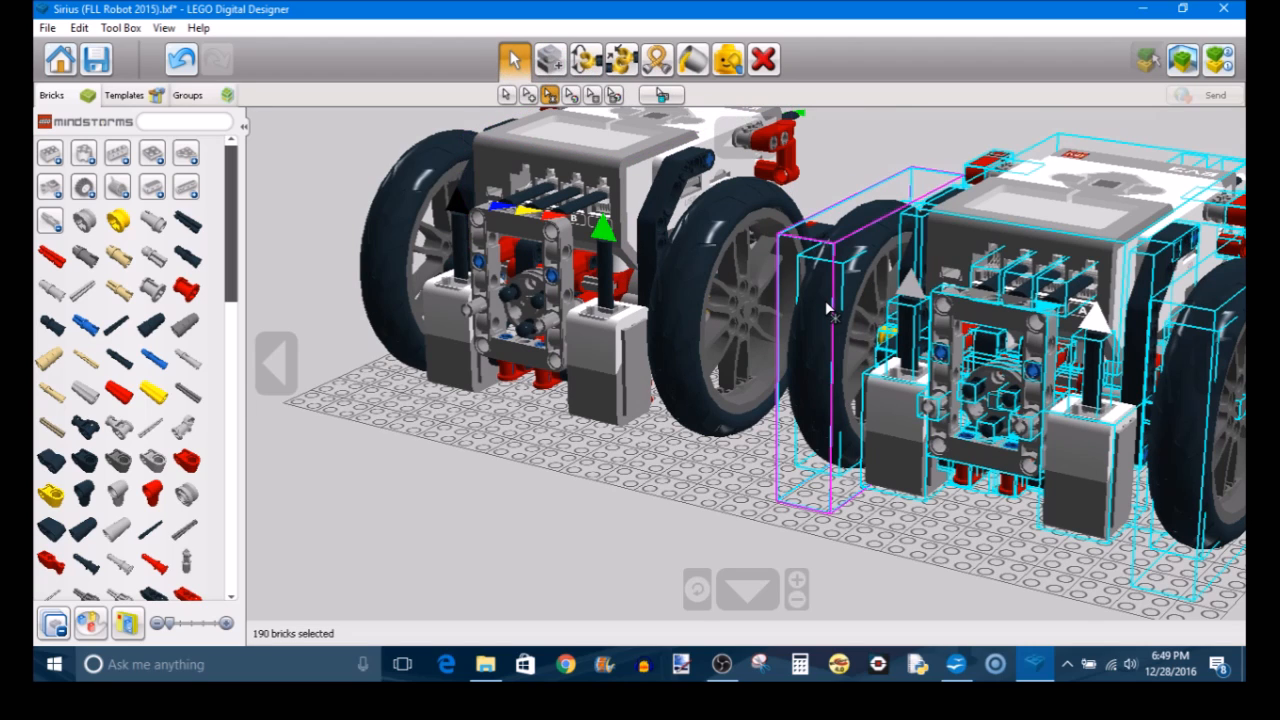
mouse_move(760, 56)
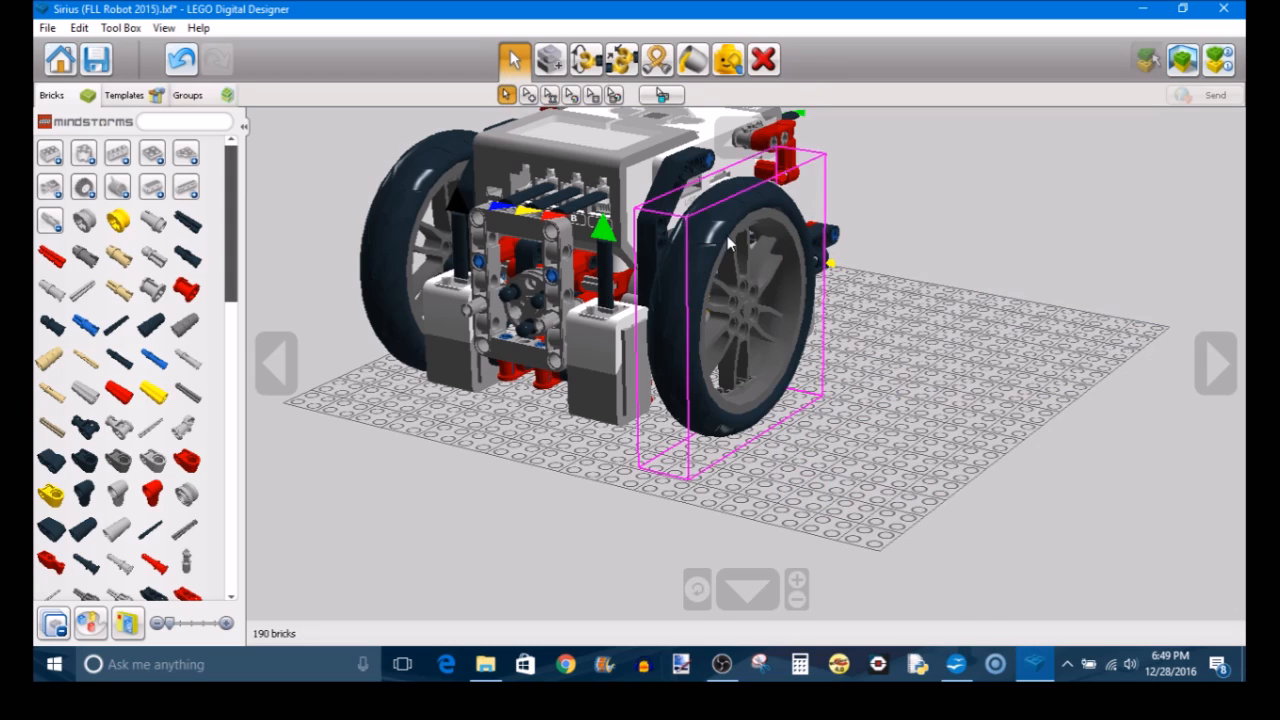
click(762, 58)
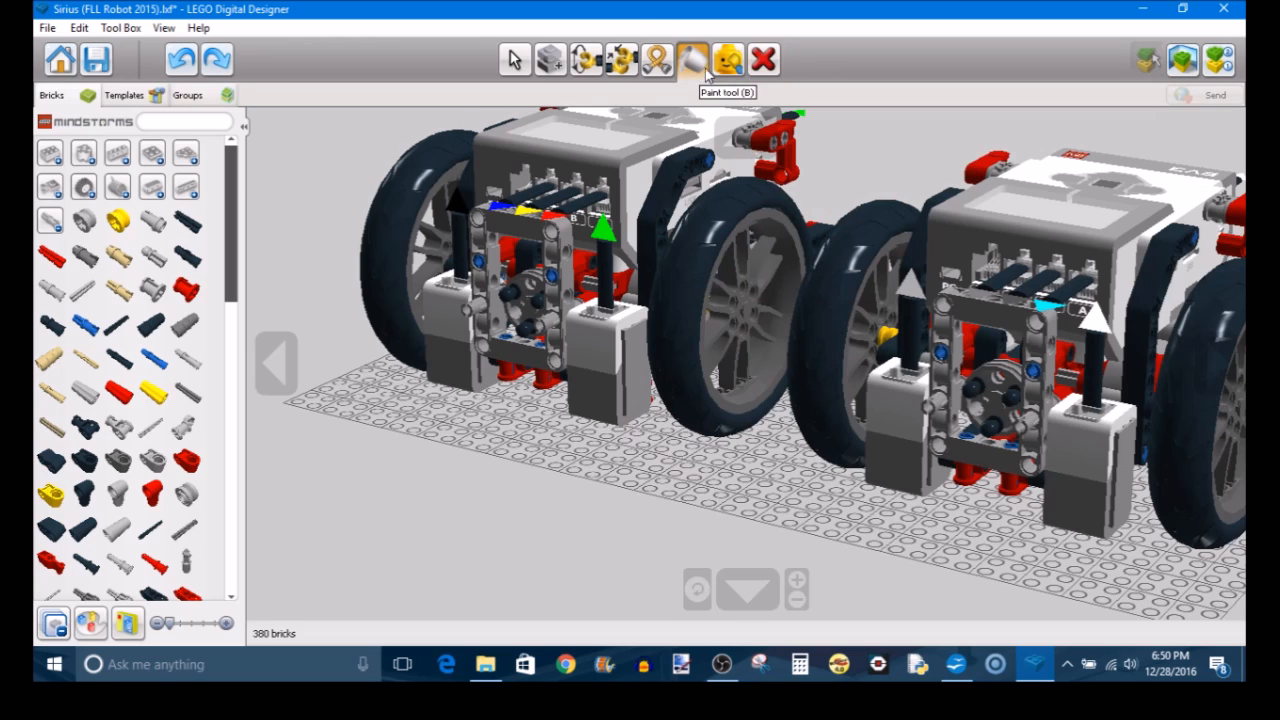
mouse_move(764, 240)
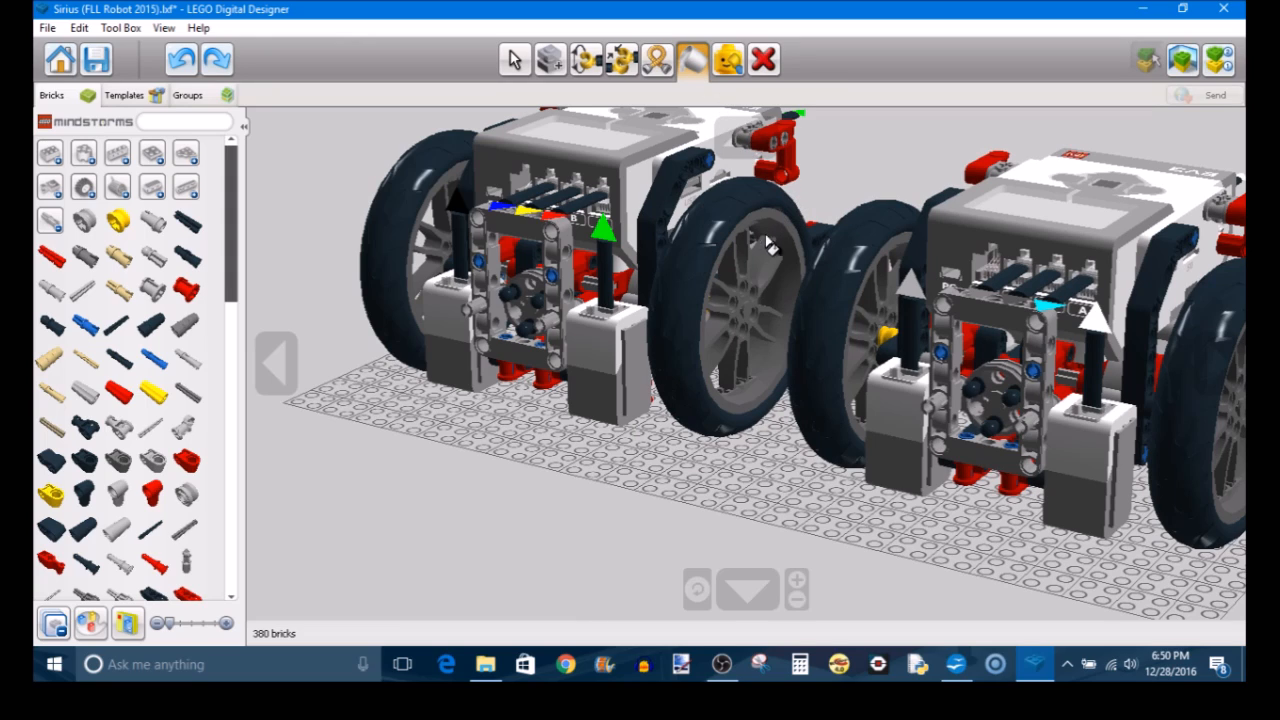
mouse_move(652, 238)
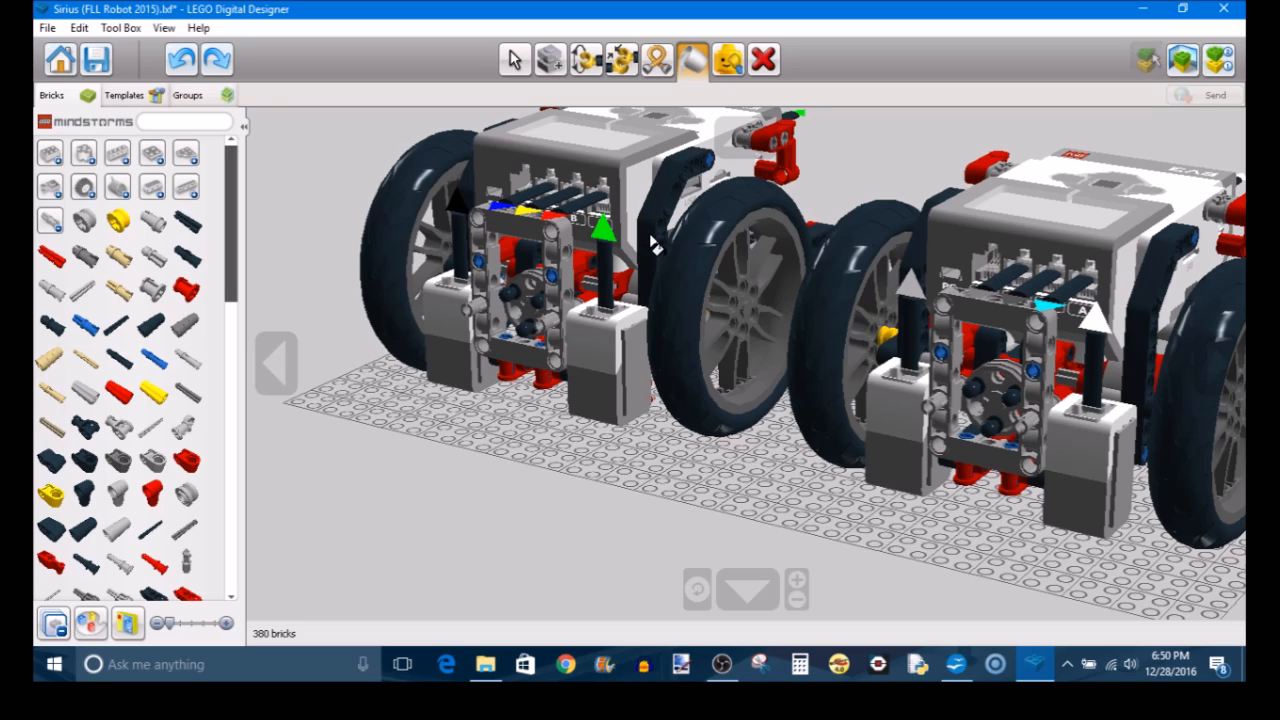
mouse_move(704, 268)
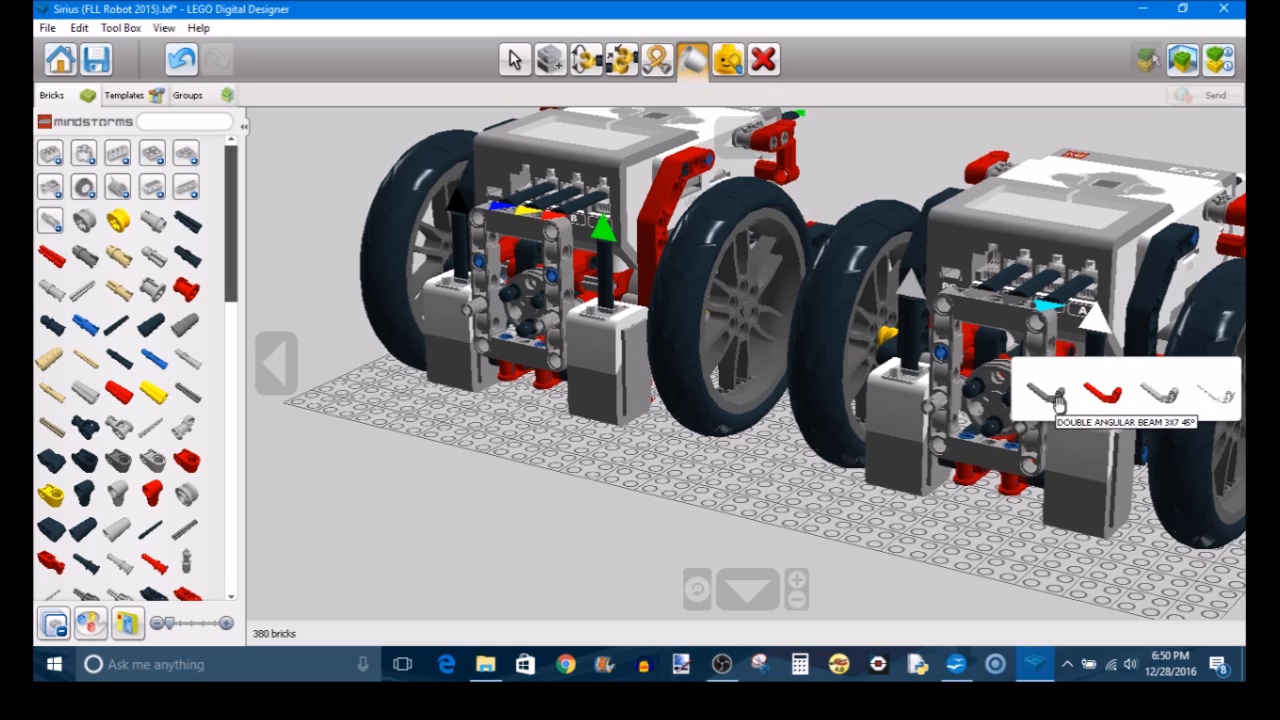
mouse_move(696, 318)
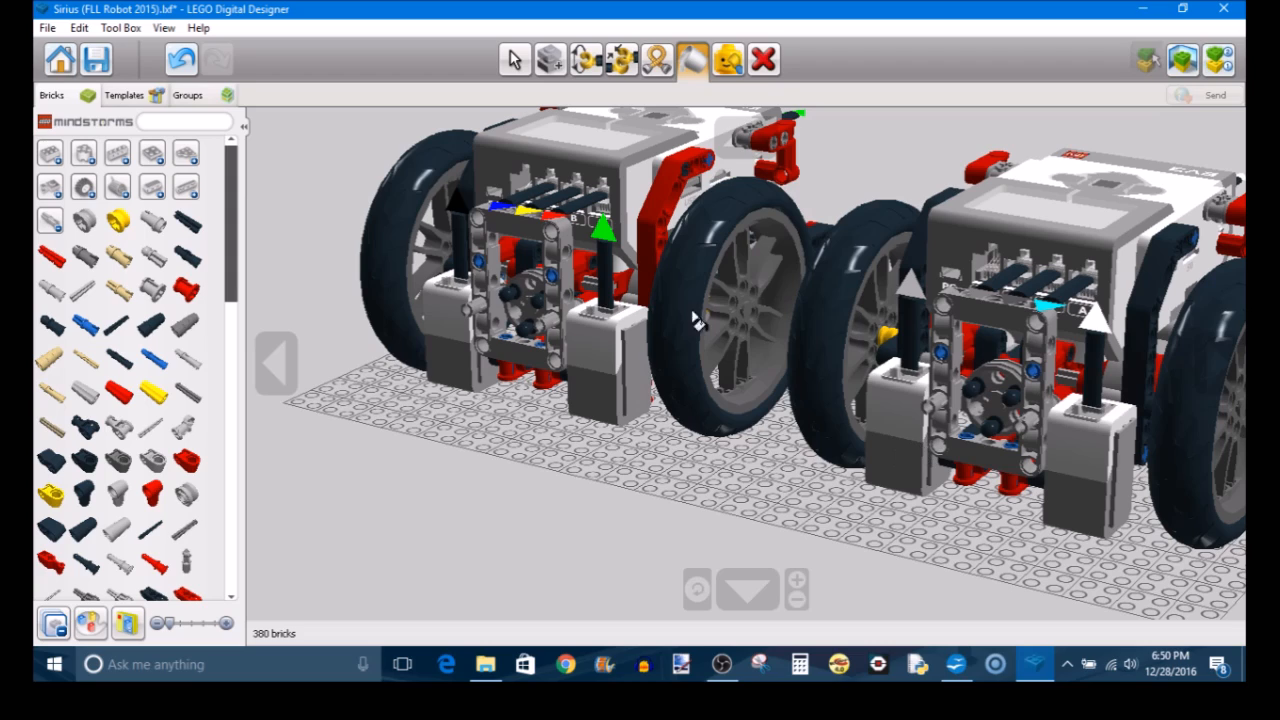
mouse_move(480, 296)
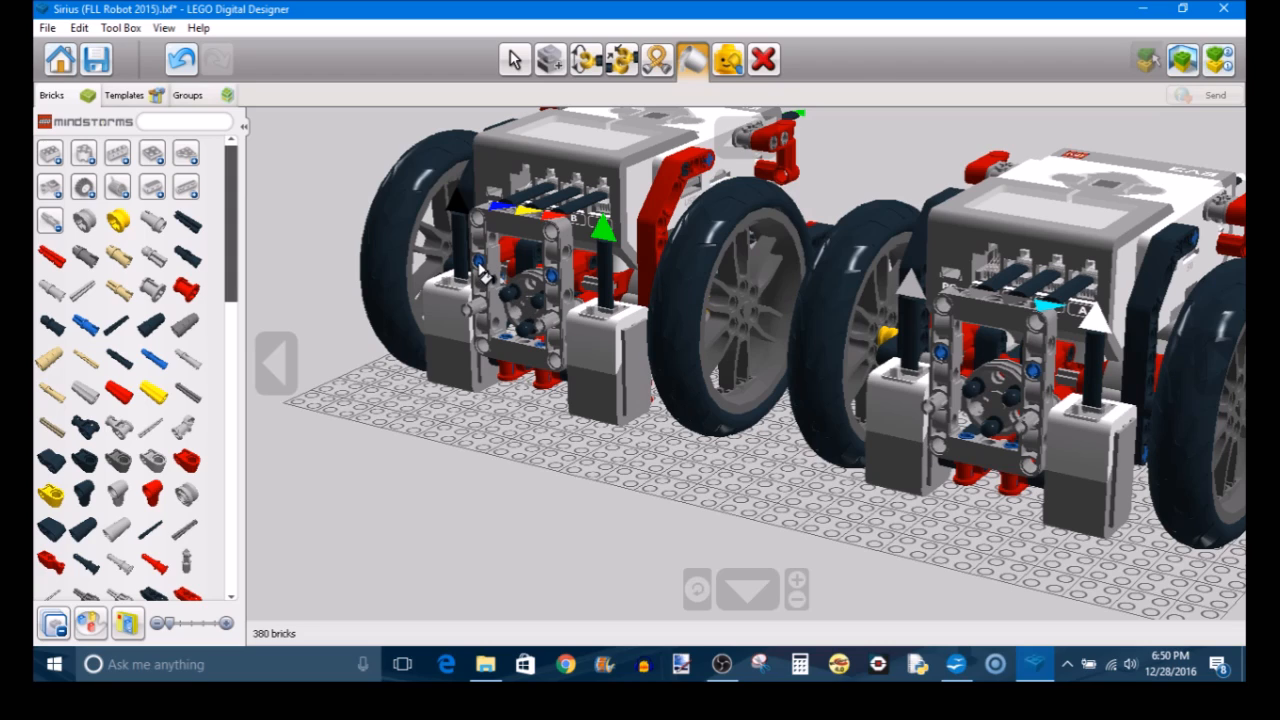
mouse_move(496, 328)
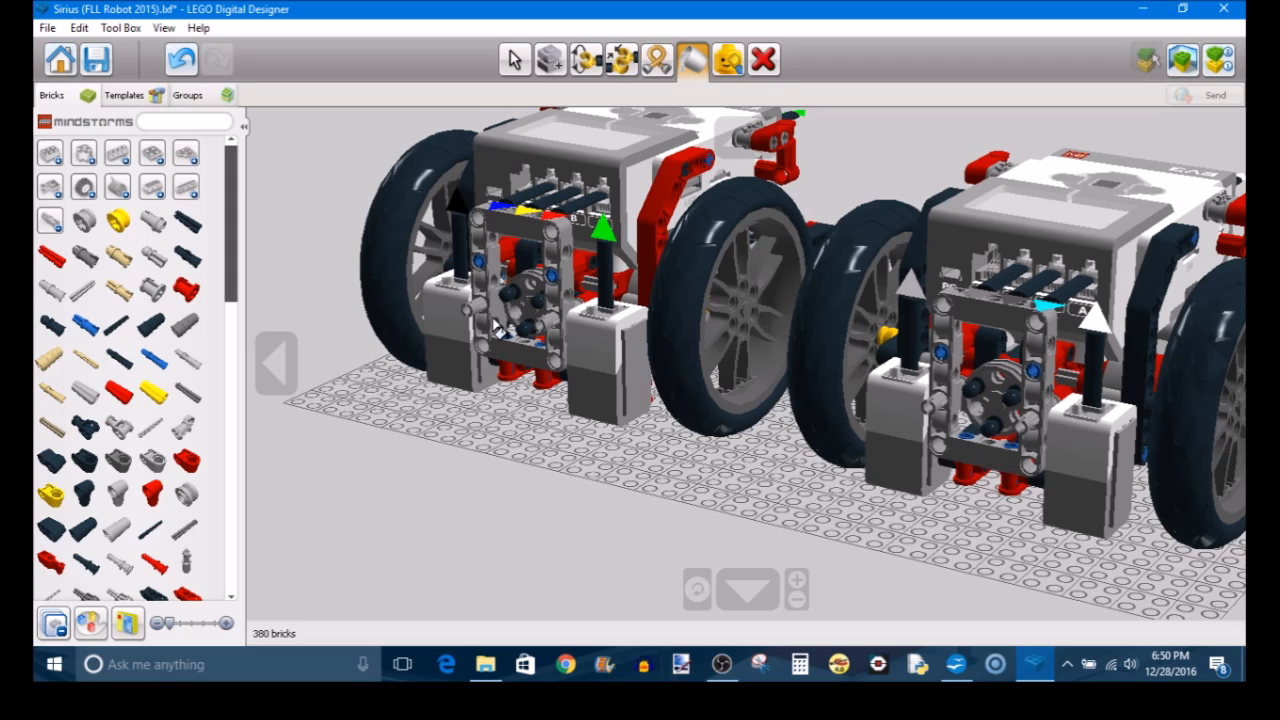
mouse_move(652, 58)
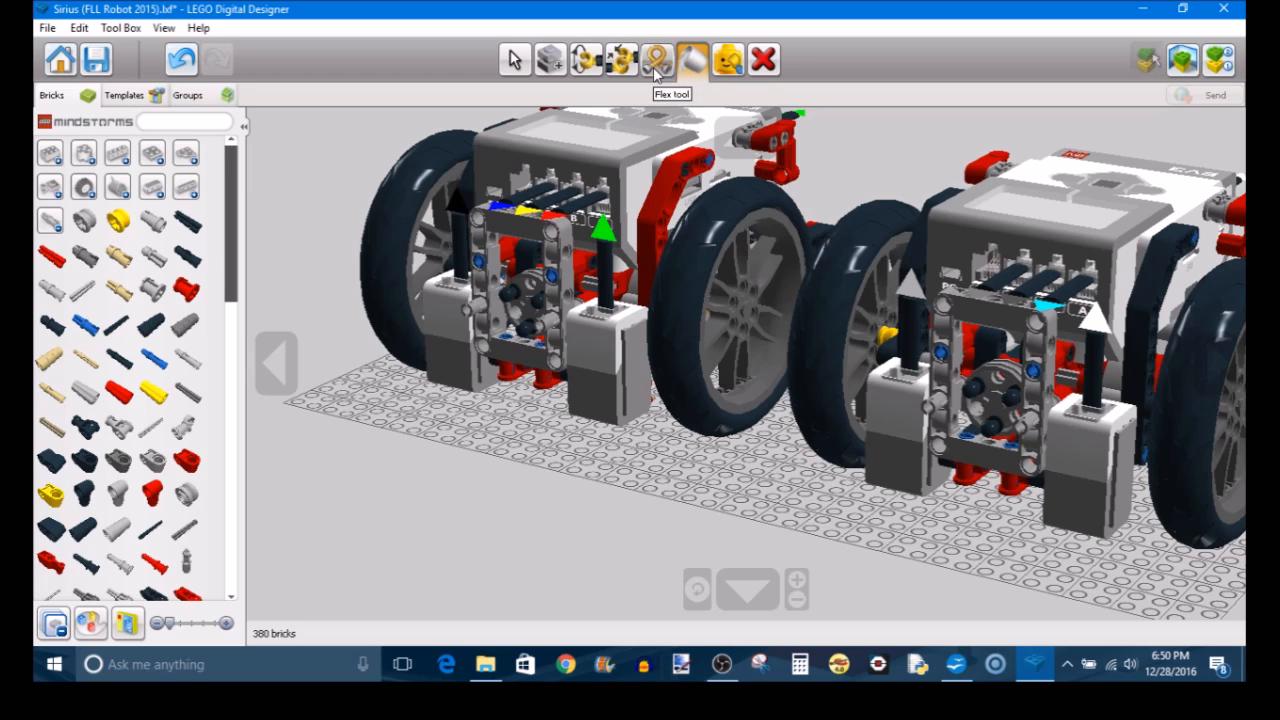
mouse_move(244, 216)
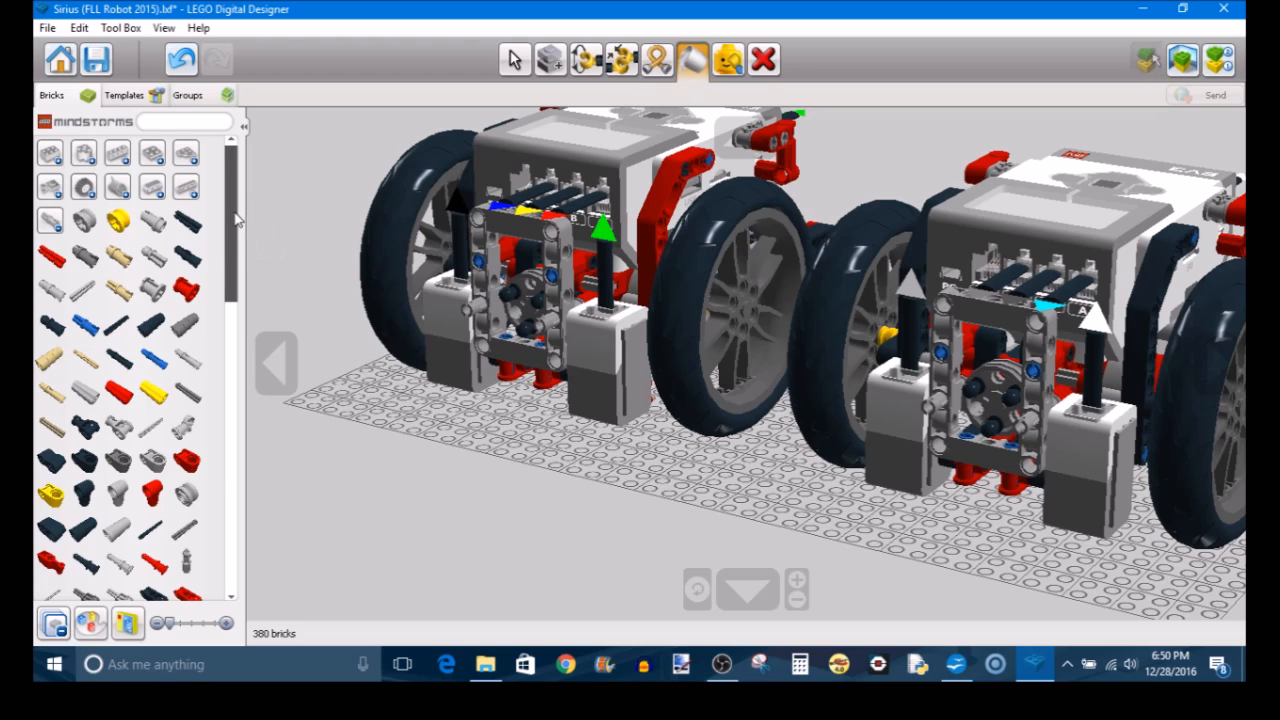
Add a flexible black hose from the palette and bend its end onto the top of the robot
scroll(down, 3)
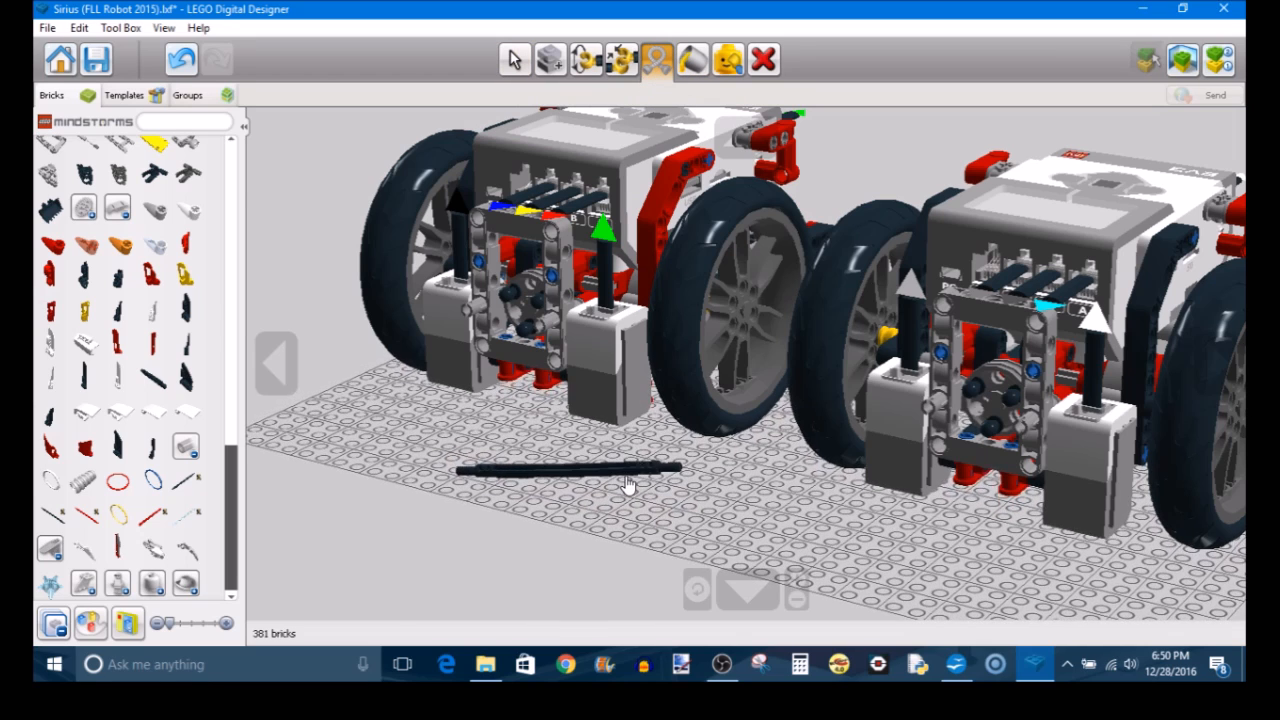
click(514, 60)
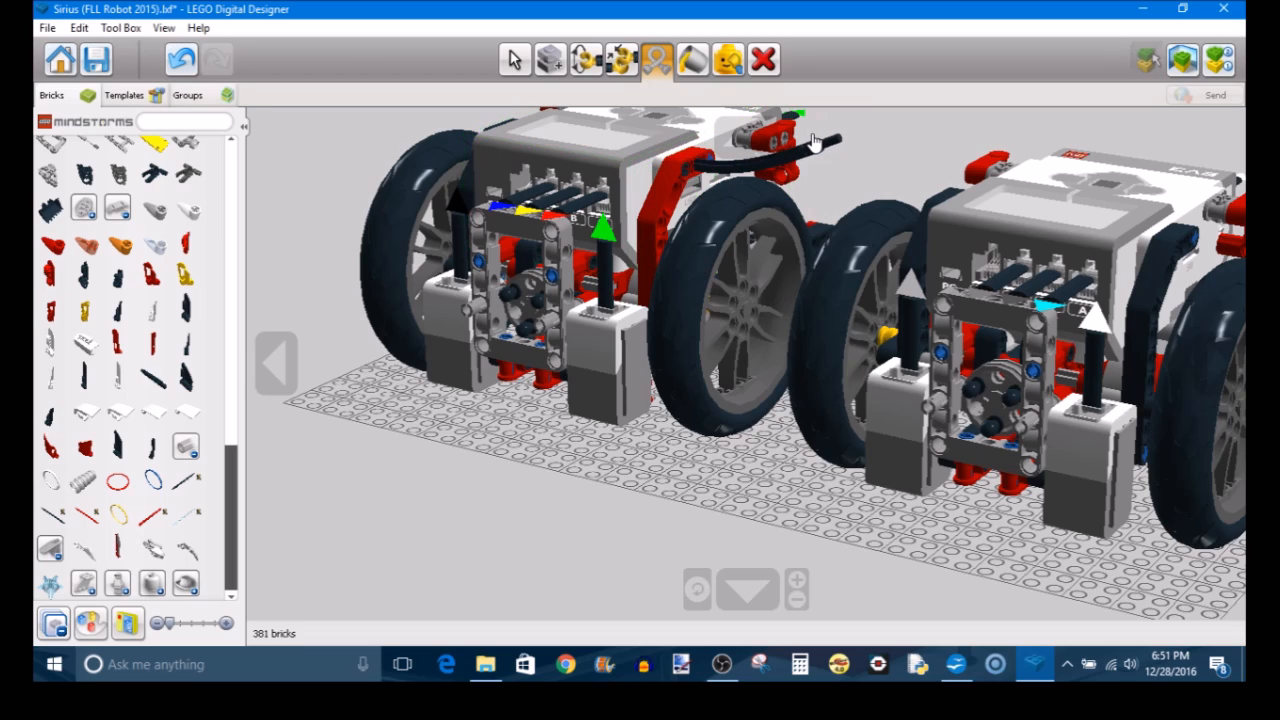
mouse_move(584, 58)
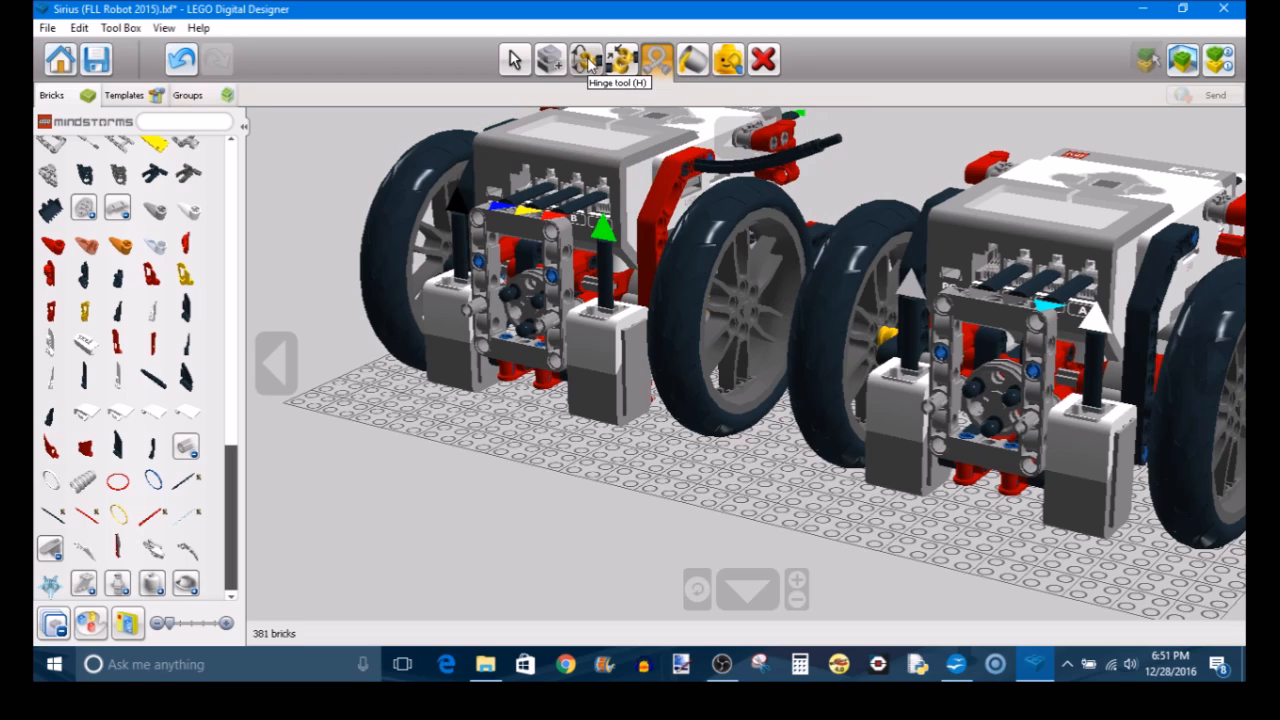
mouse_move(620, 56)
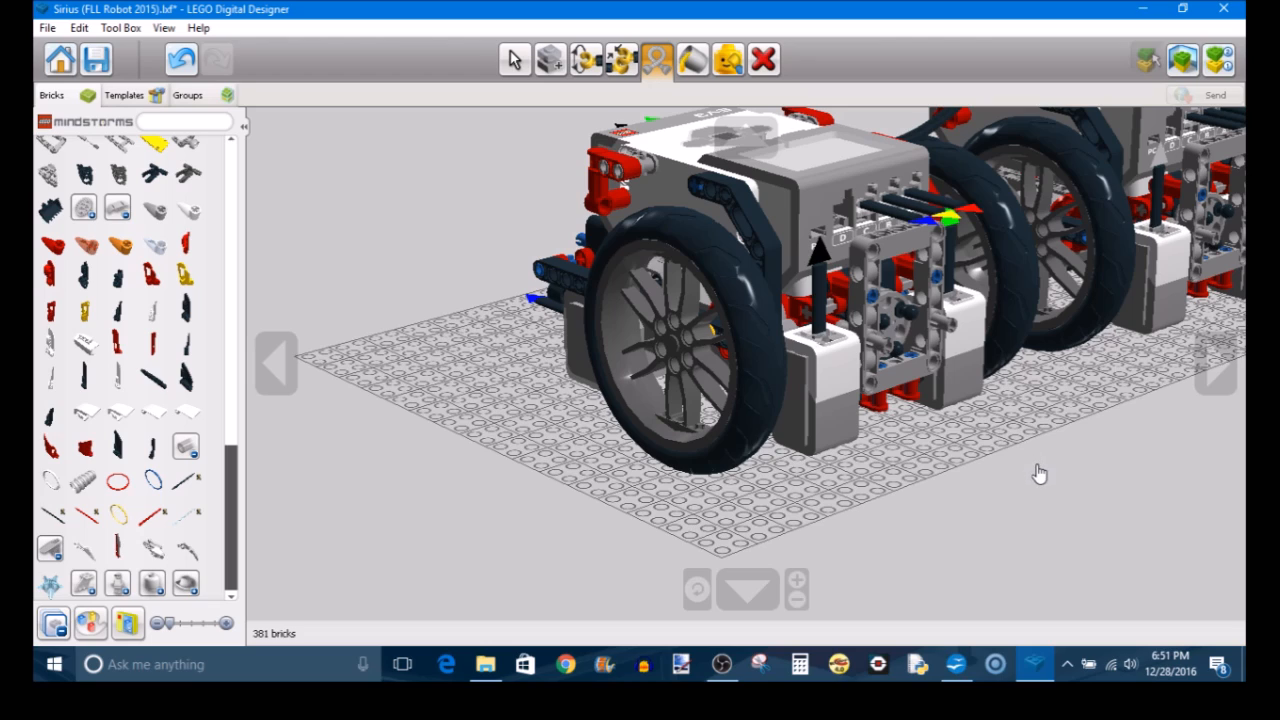
mouse_move(628, 58)
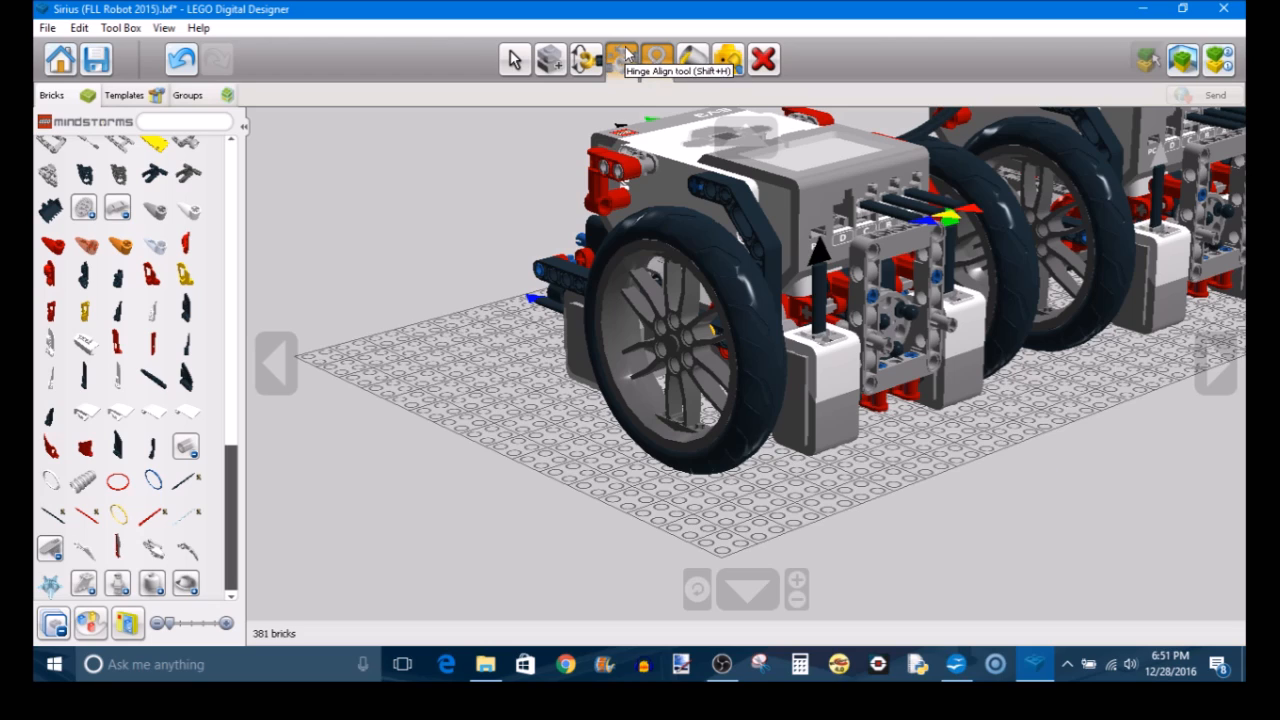